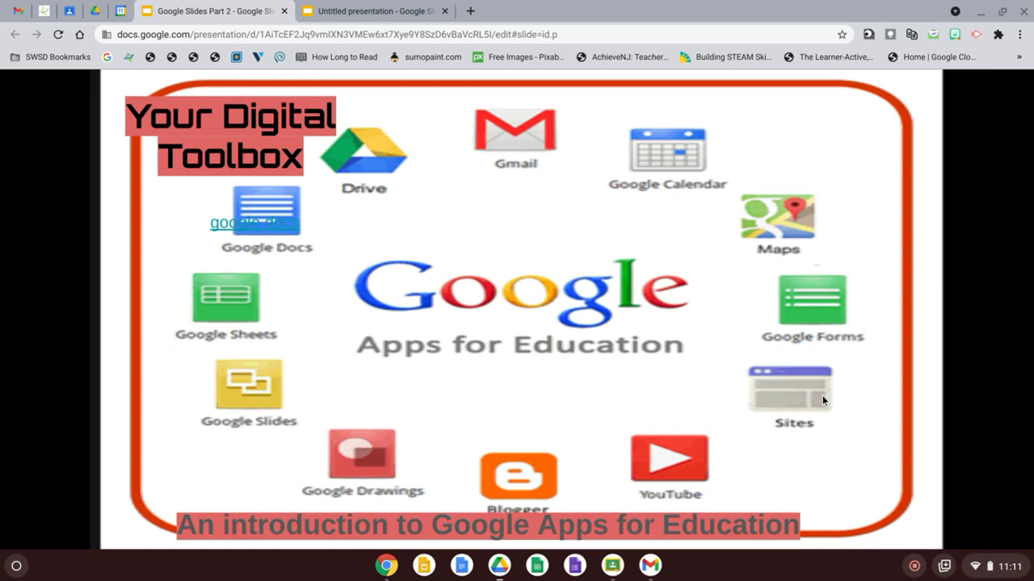
mouse_move(991, 468)
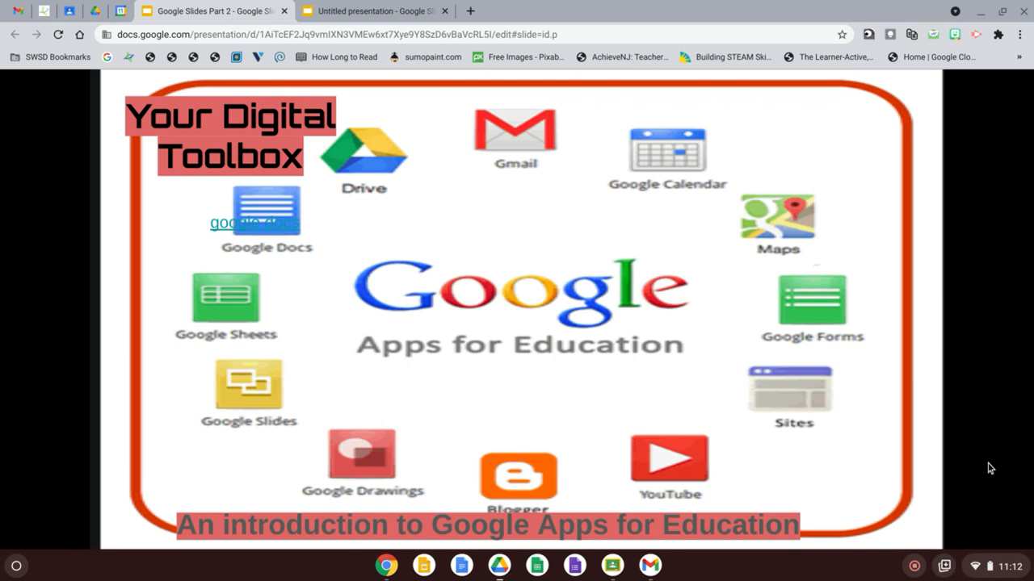
Switch to the 'Untitled presentation' browser tab with its blank title slide
left_click(374, 10)
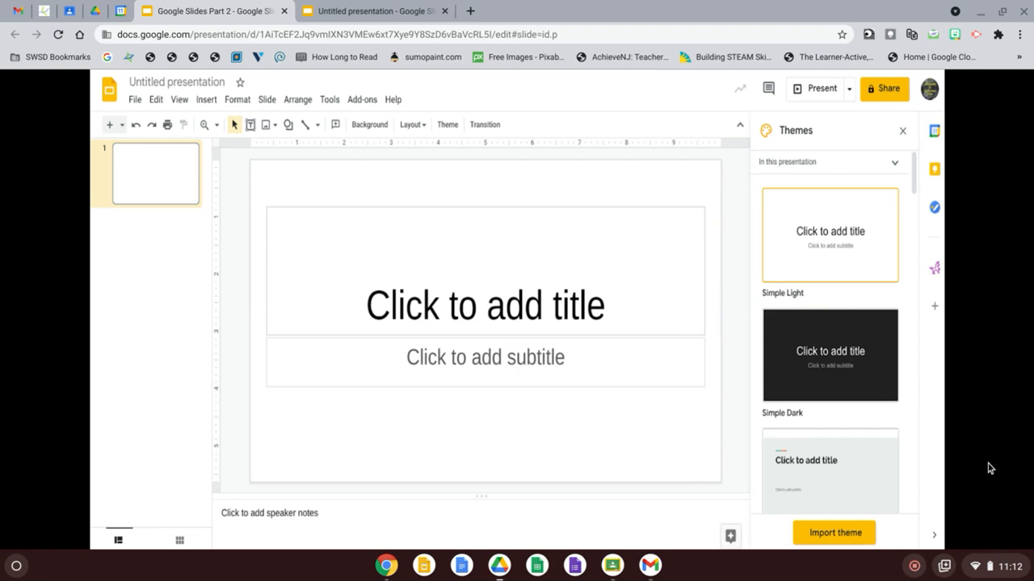
mouse_move(175, 217)
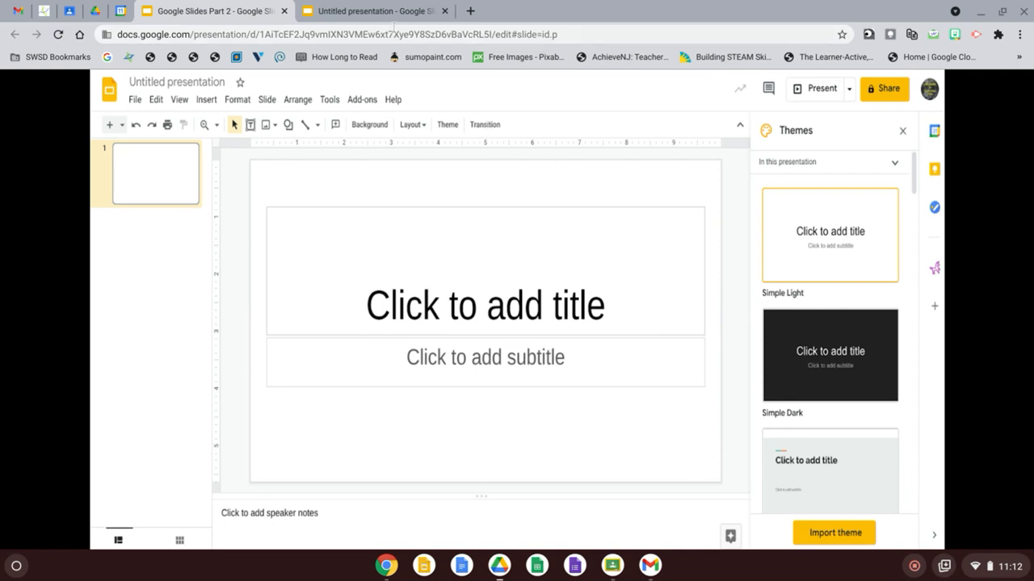
left_click(371, 10)
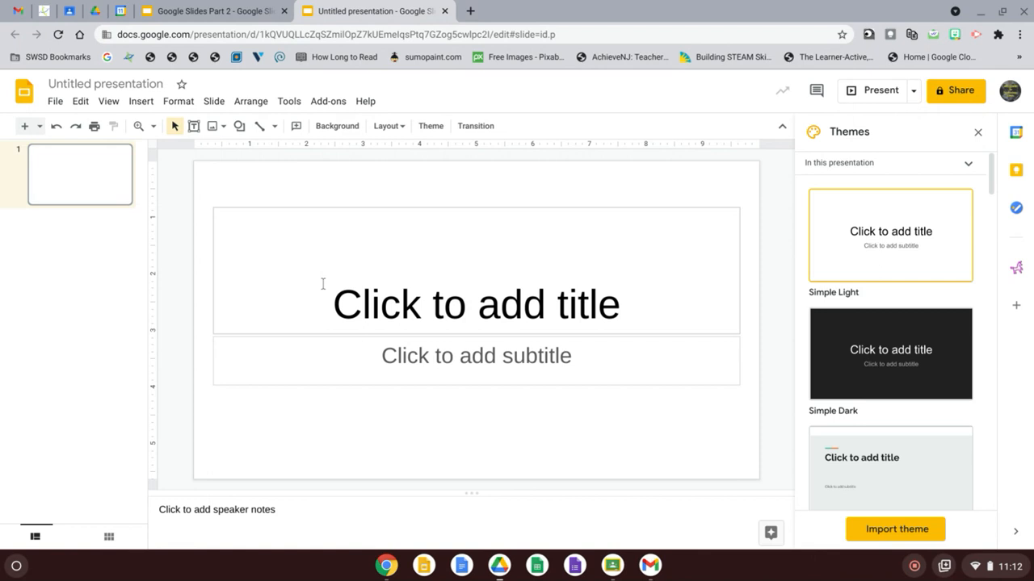
mouse_move(833, 323)
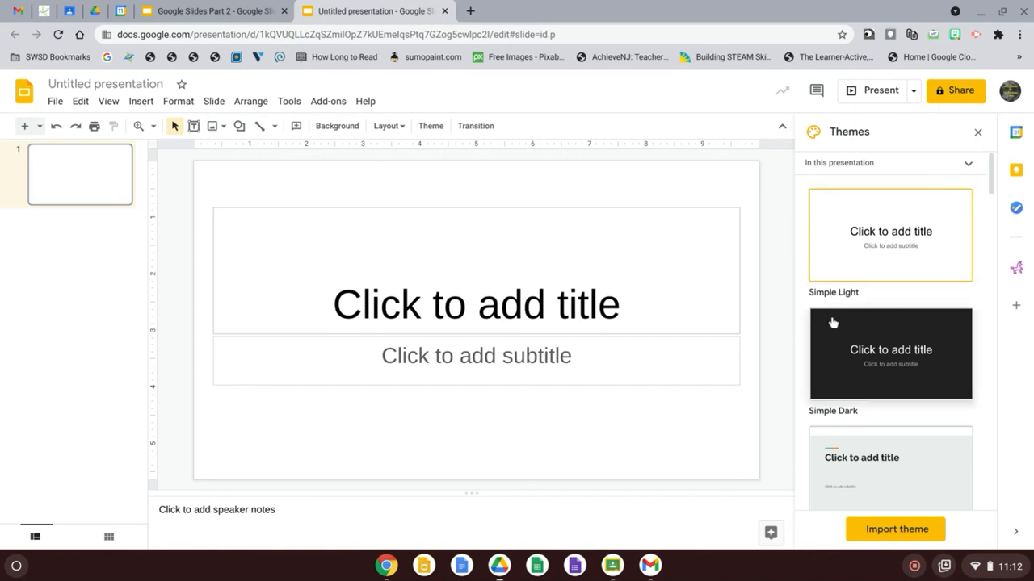
mouse_move(926, 234)
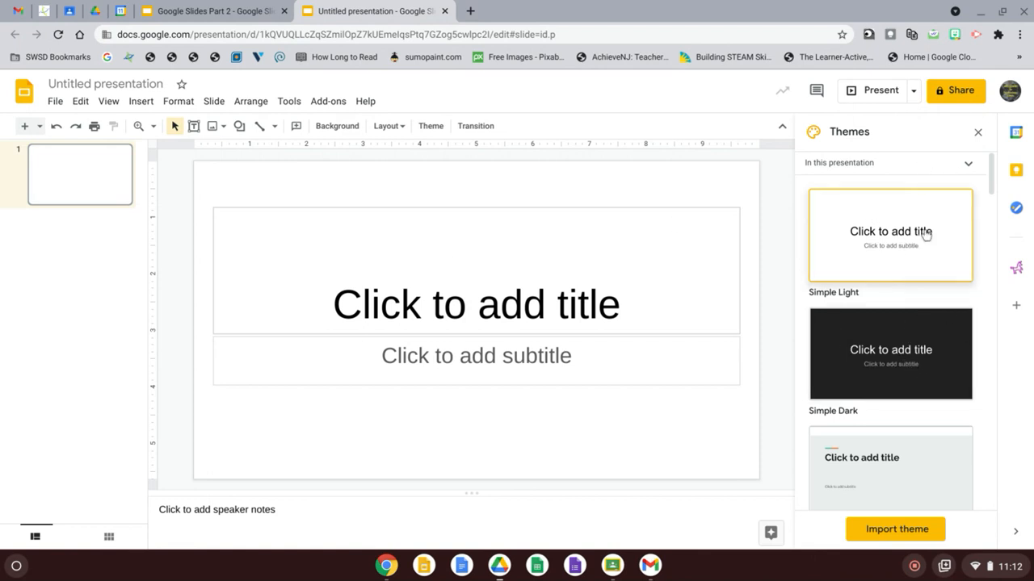
Close the Themes panel so the blank title slide fills the editor
left_click(978, 131)
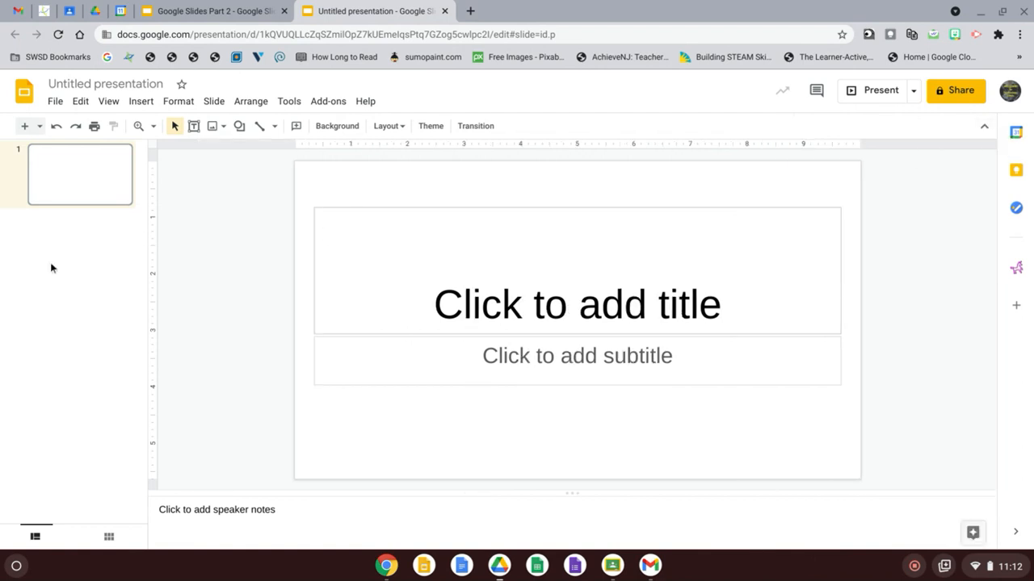
mouse_move(94, 125)
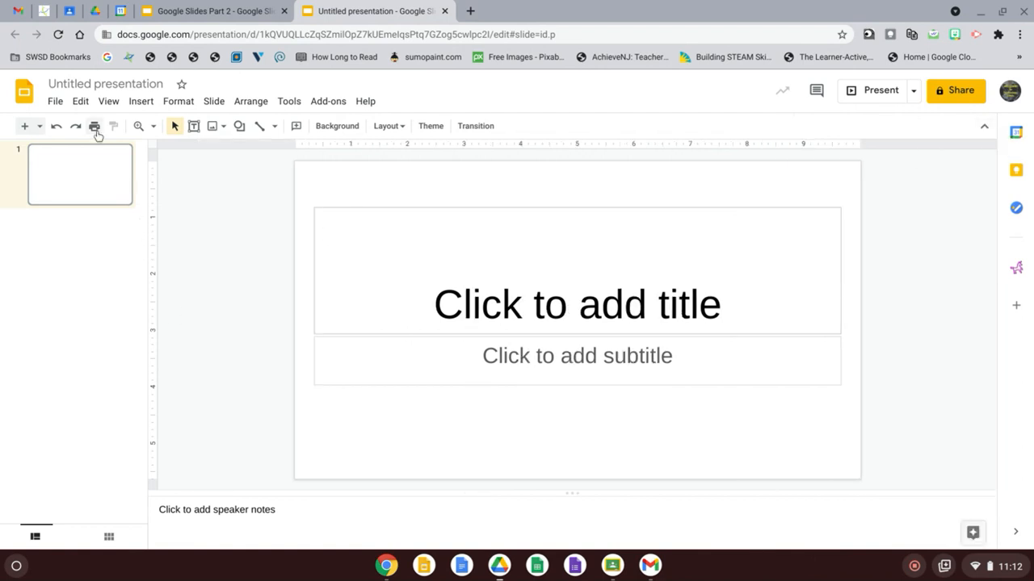
mouse_move(94, 112)
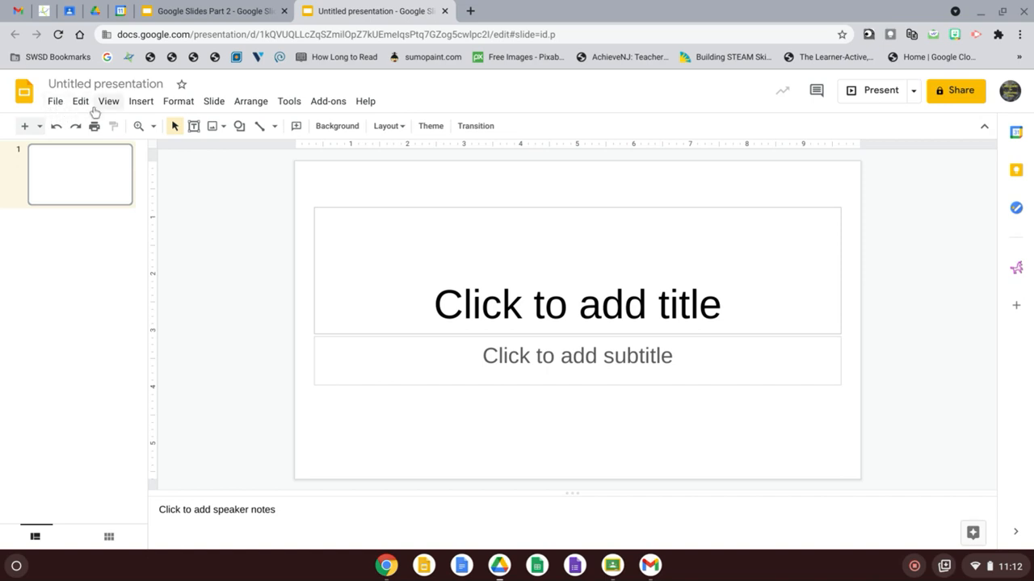
mouse_move(318, 145)
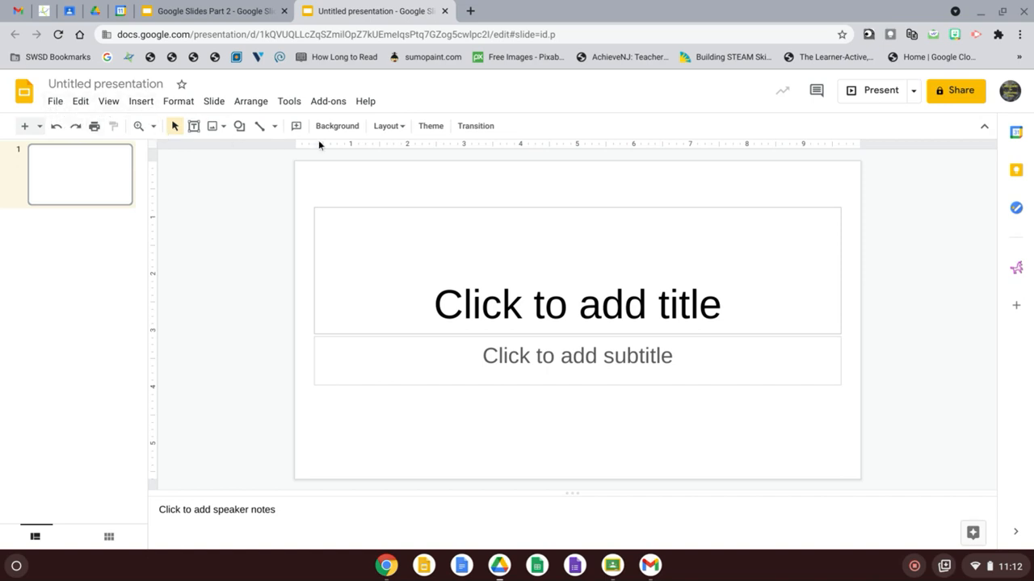
mouse_move(363, 145)
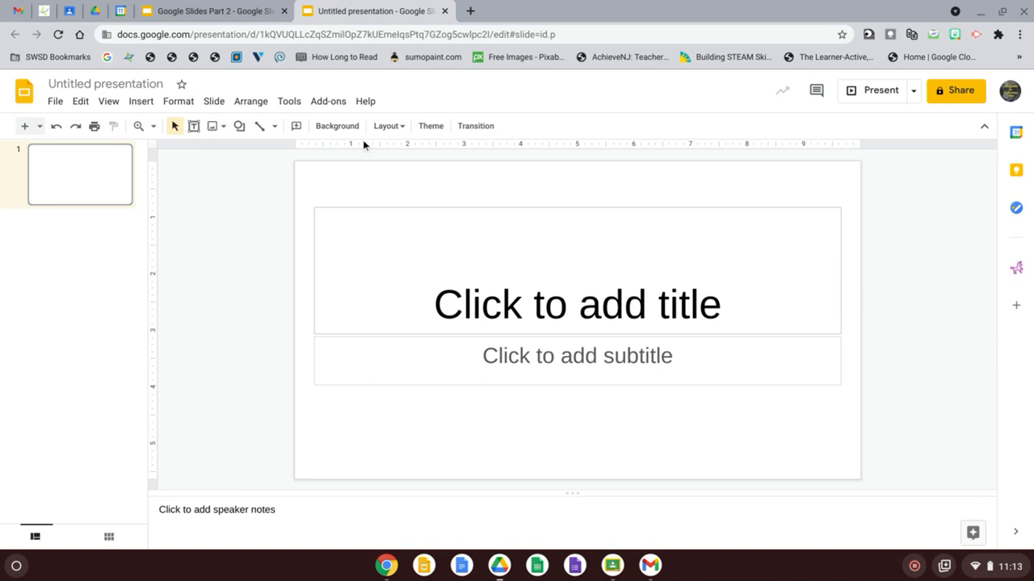
mouse_move(359, 159)
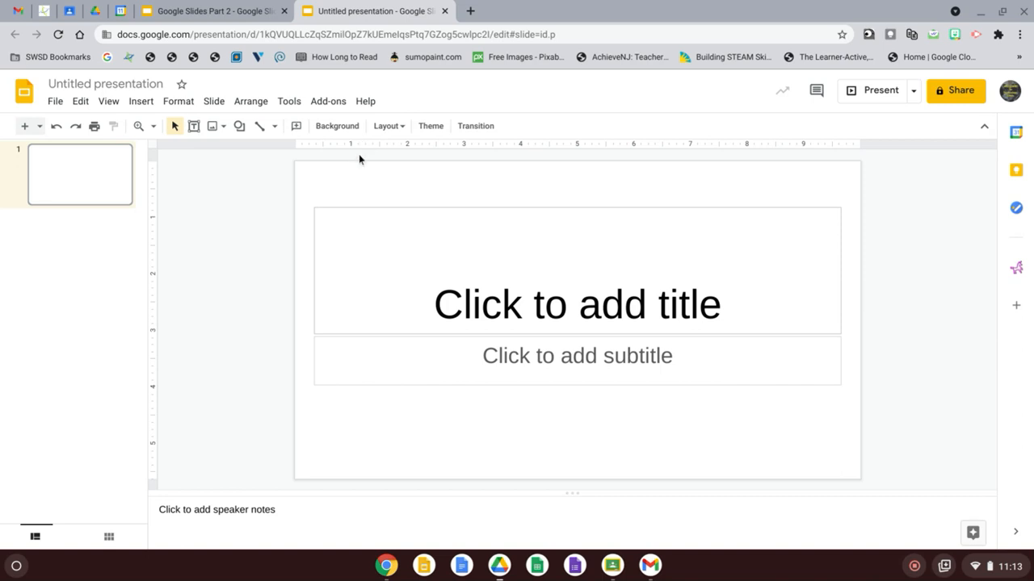
mouse_move(414, 307)
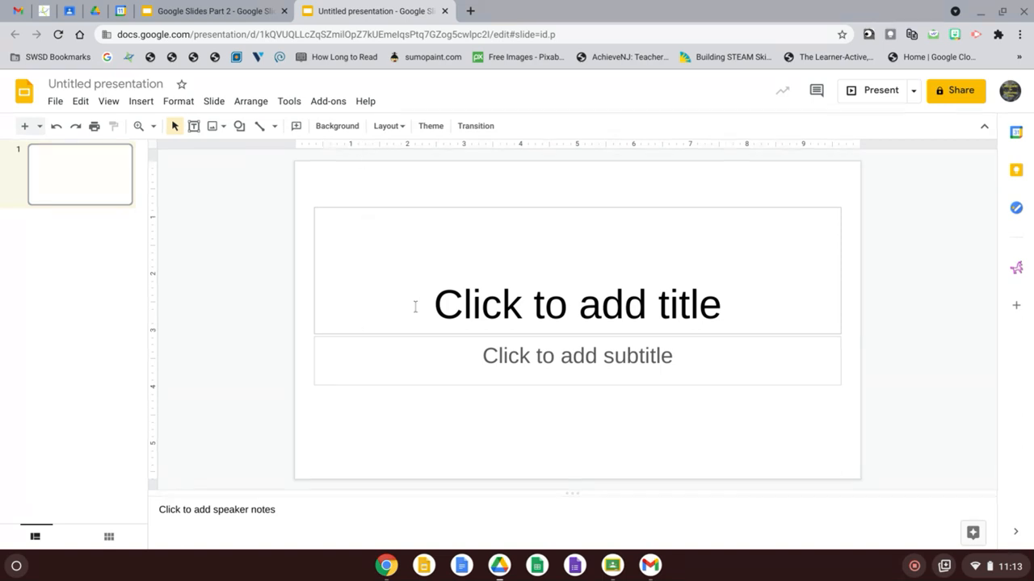
mouse_move(554, 331)
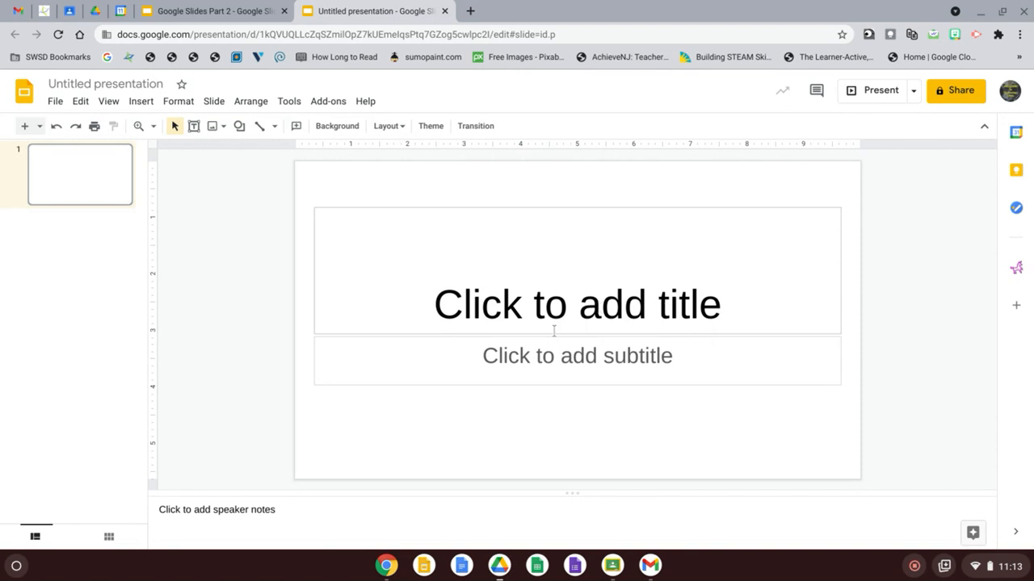
Type 'First Last' into the title placeholder
left_click(576, 304)
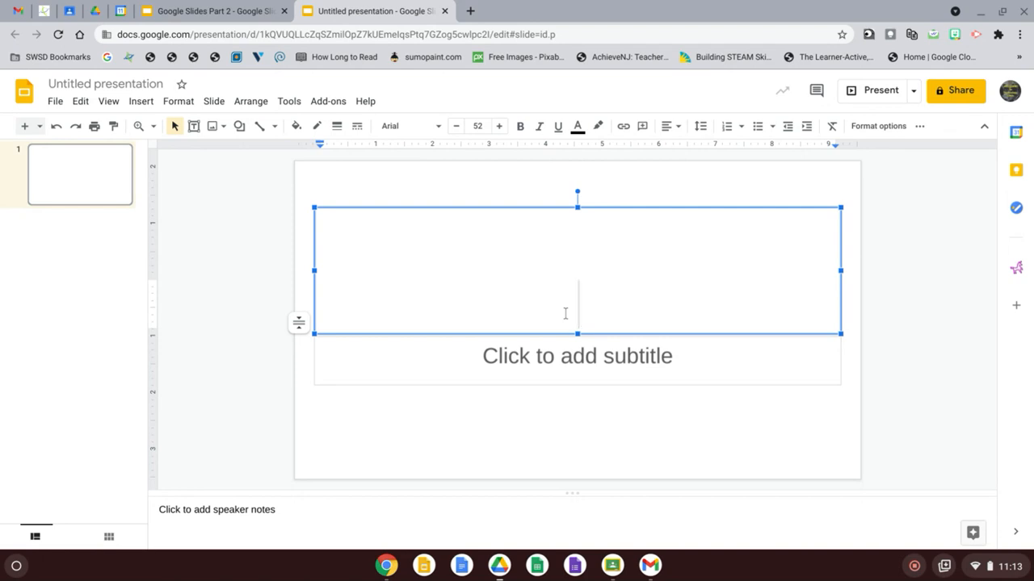
type("First L")
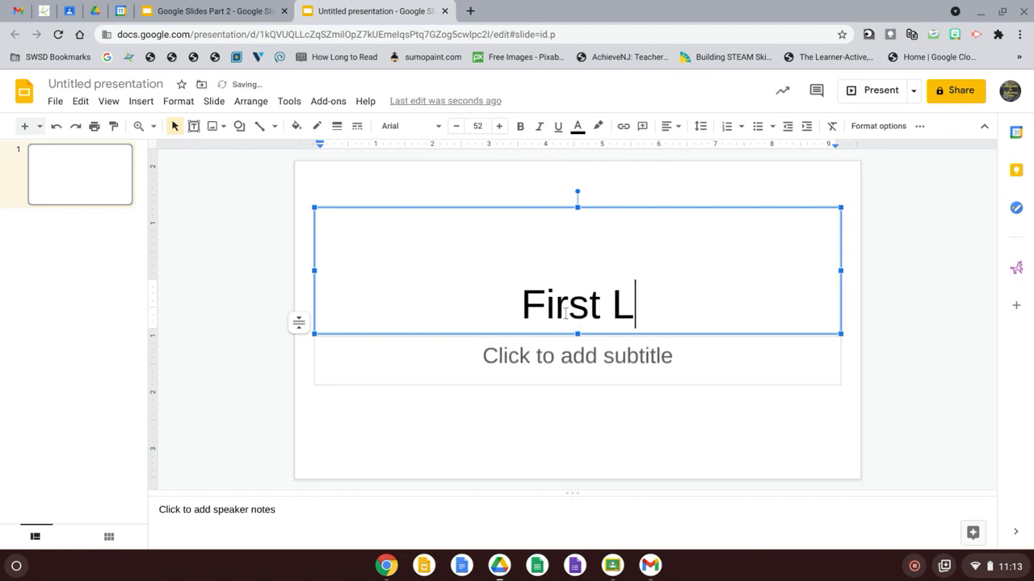
type("ast")
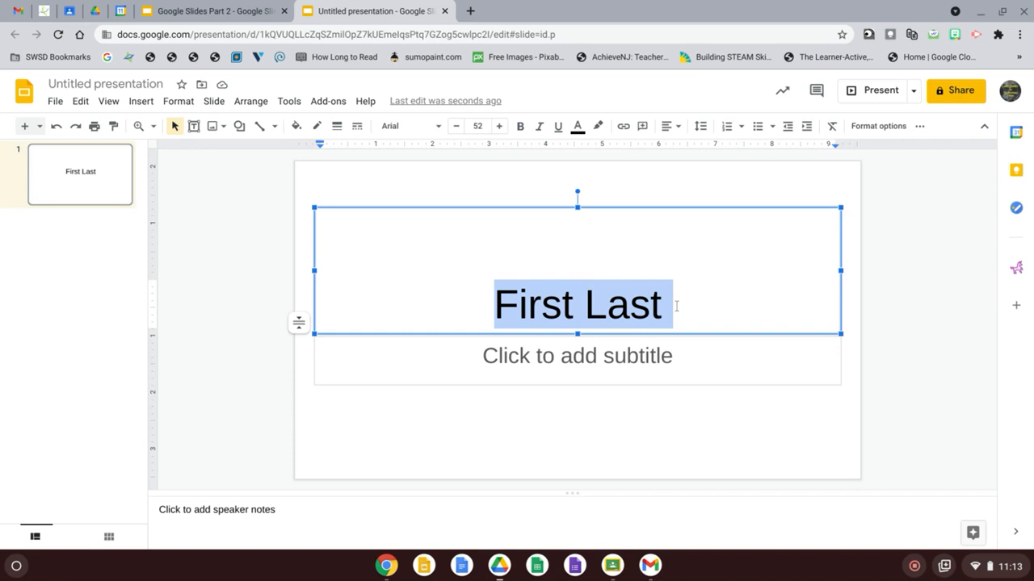
mouse_move(424, 162)
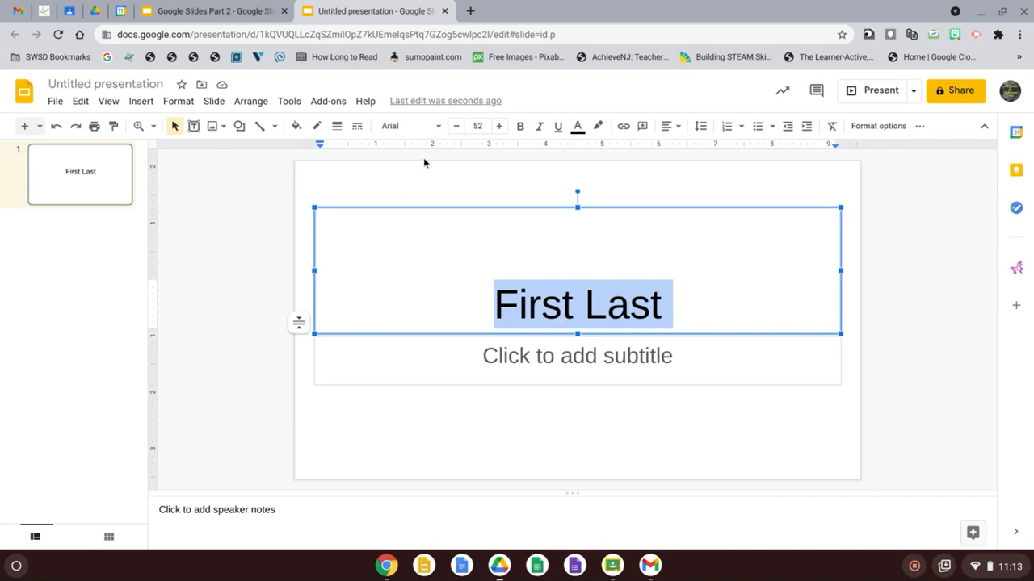
mouse_move(408, 125)
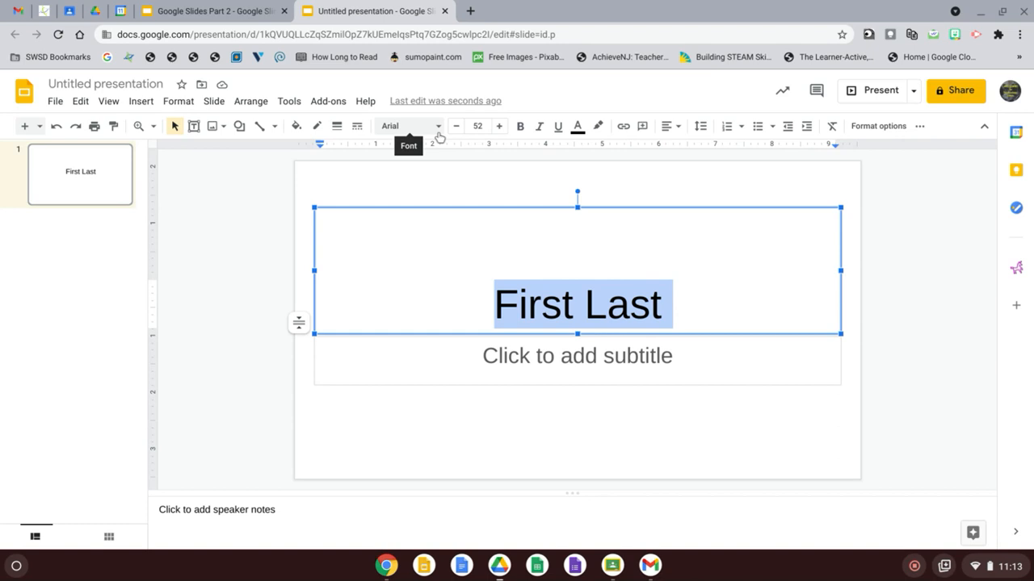
mouse_move(404, 132)
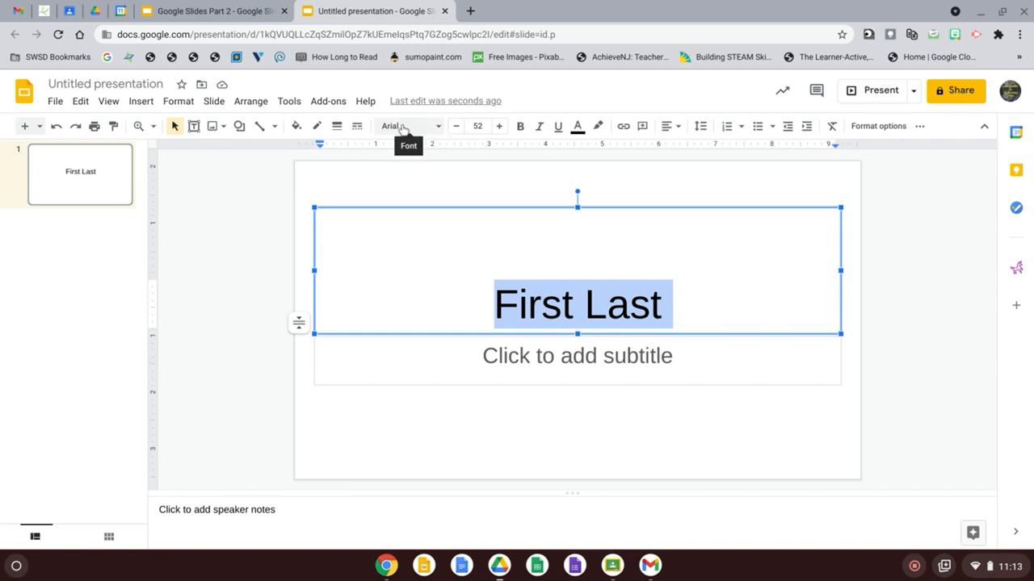
mouse_move(443, 134)
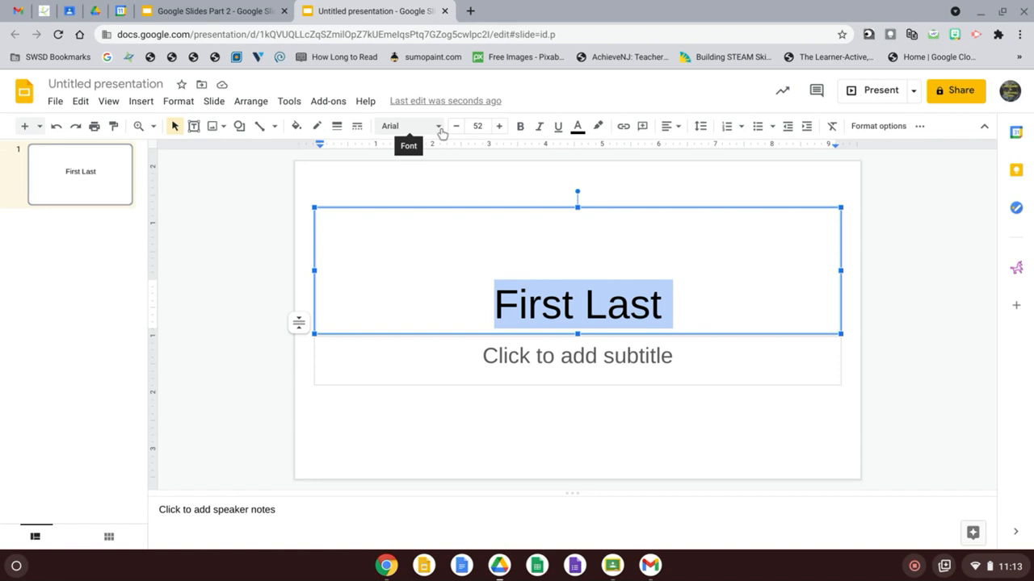
Apply the Gloria Hallelujah font to the 'First Last' title and select it
left_click(408, 126)
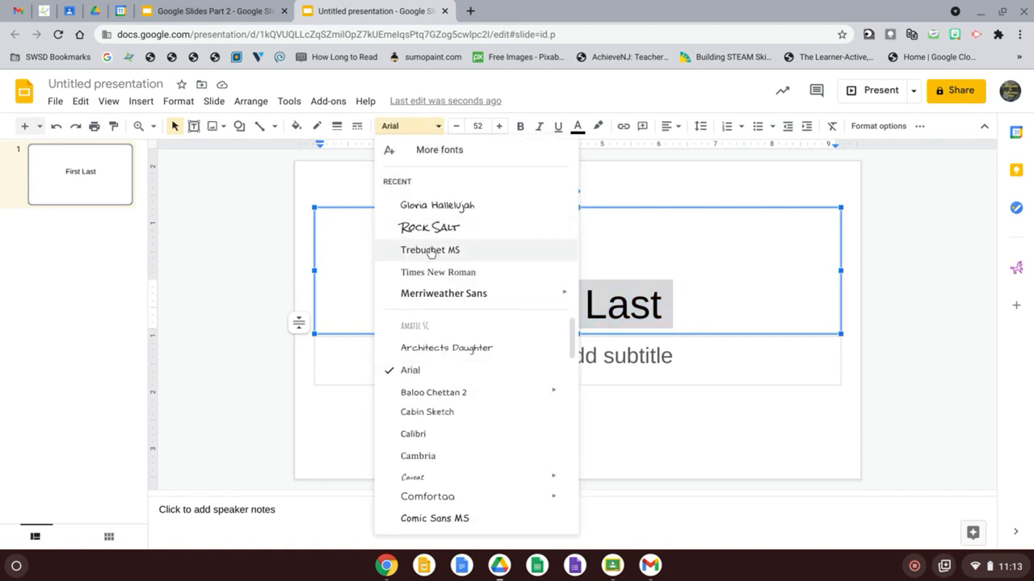
mouse_move(443, 192)
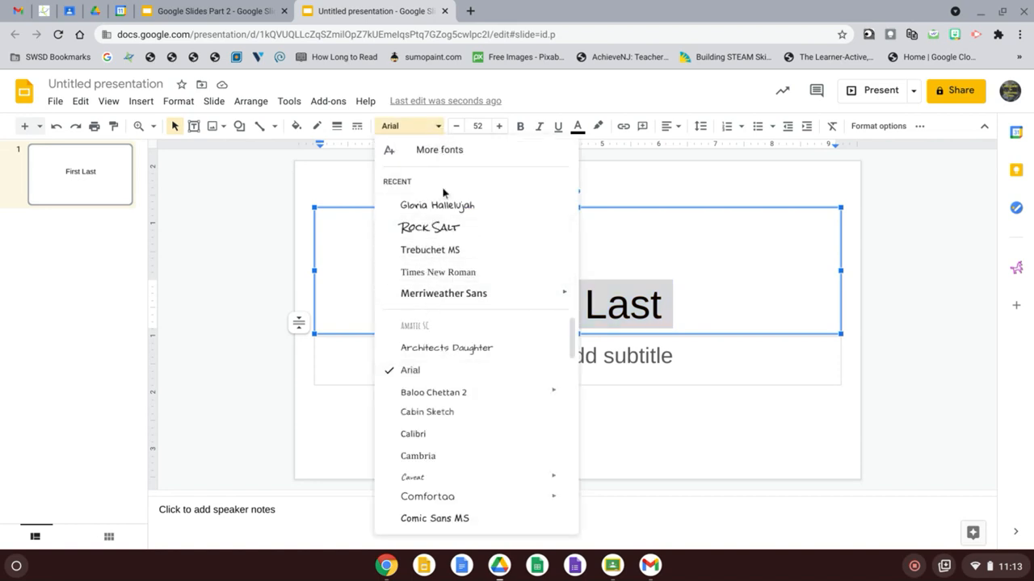
left_click(436, 204)
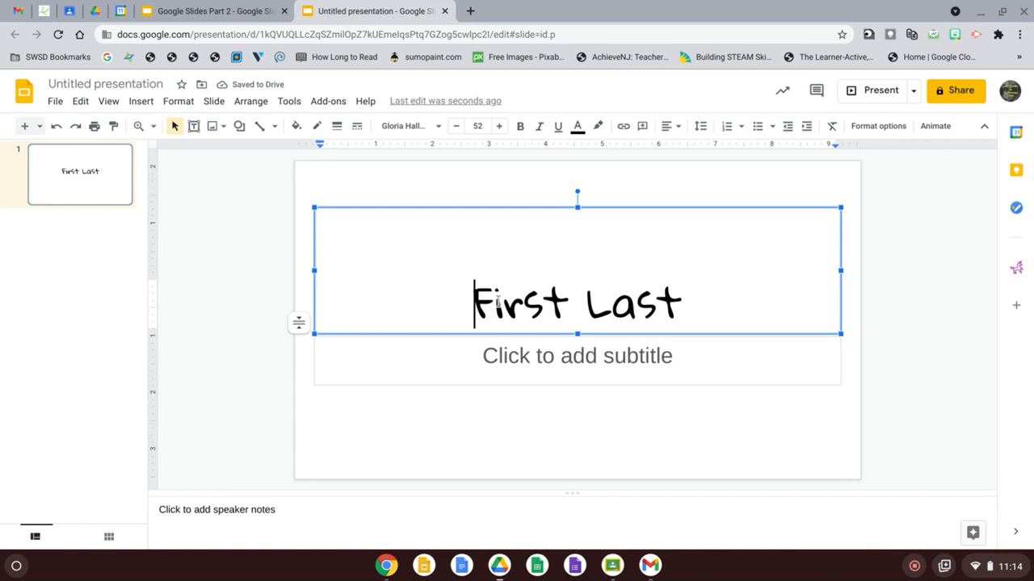
triple_click(577, 303)
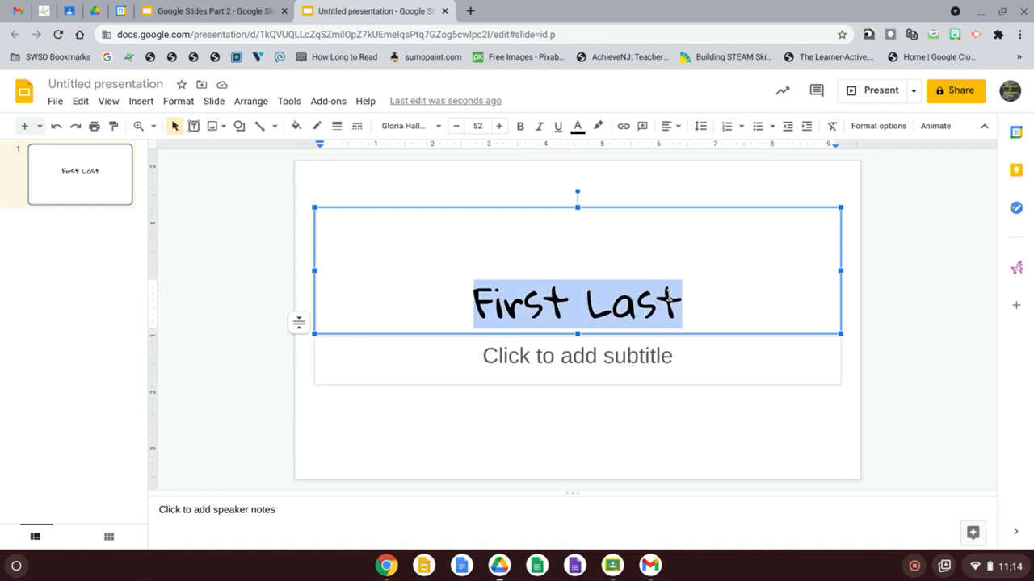
mouse_move(599, 126)
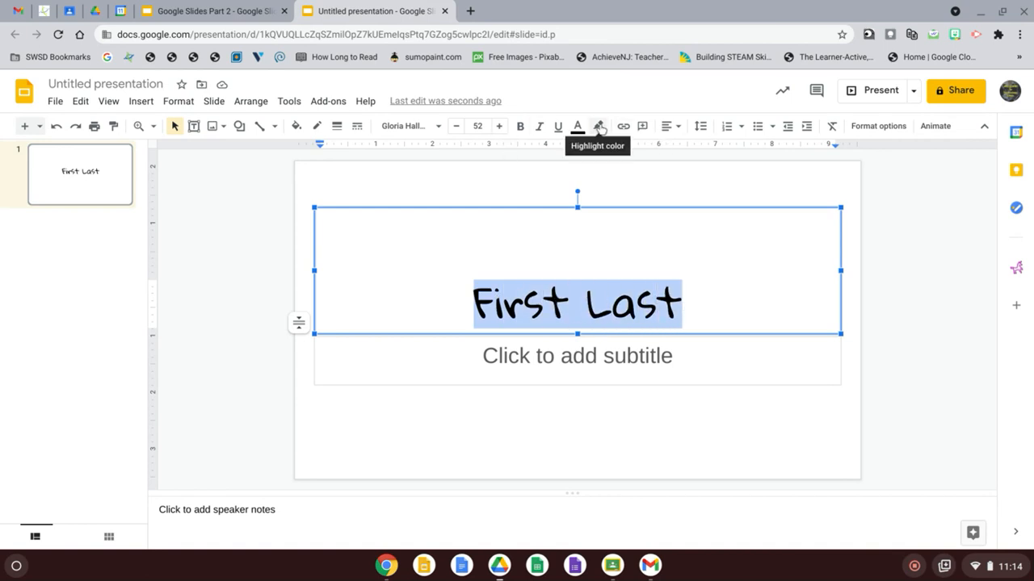
Set the selected 'First Last' title text color to red
left_click(576, 126)
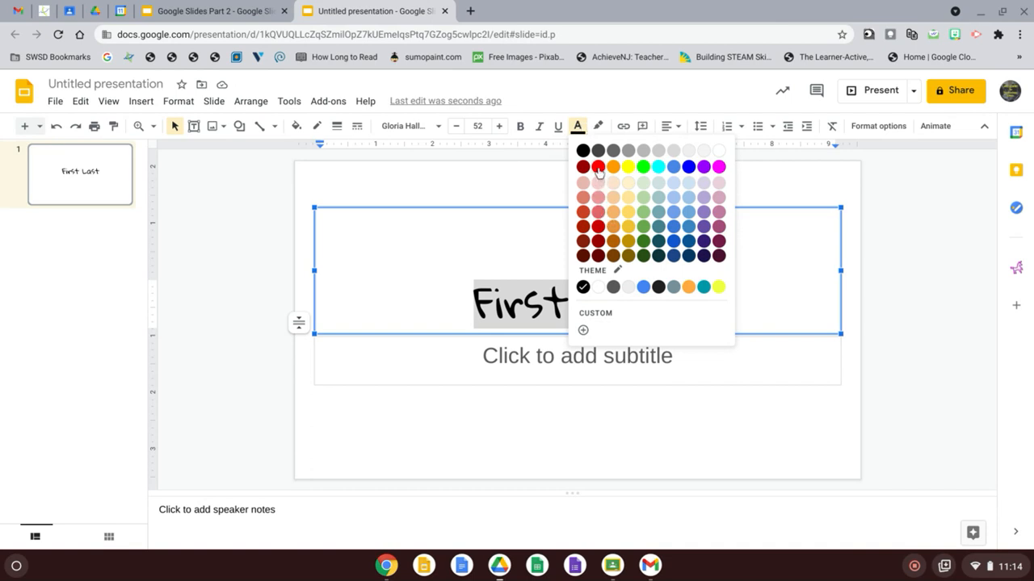
left_click(597, 167)
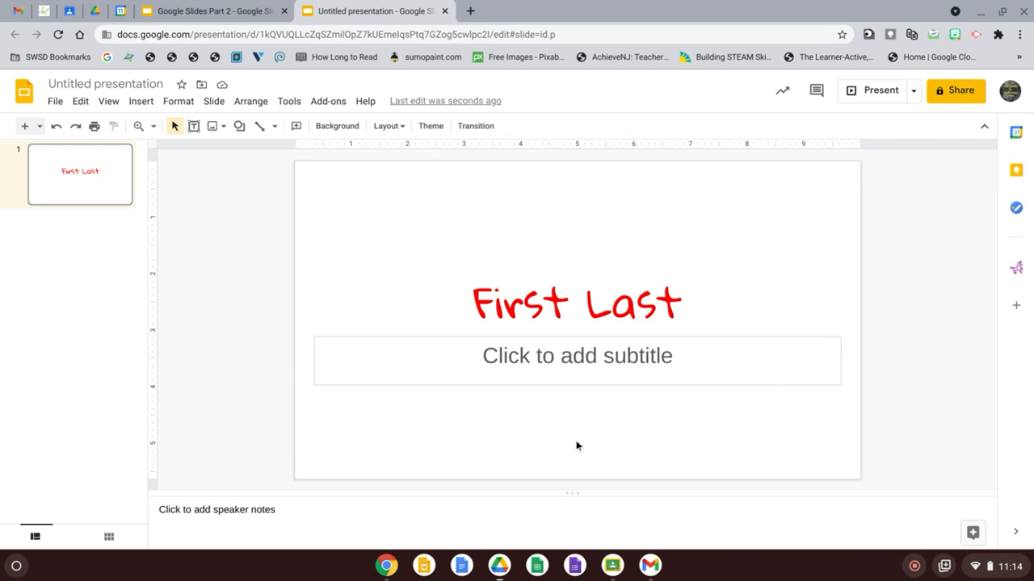
mouse_move(465, 417)
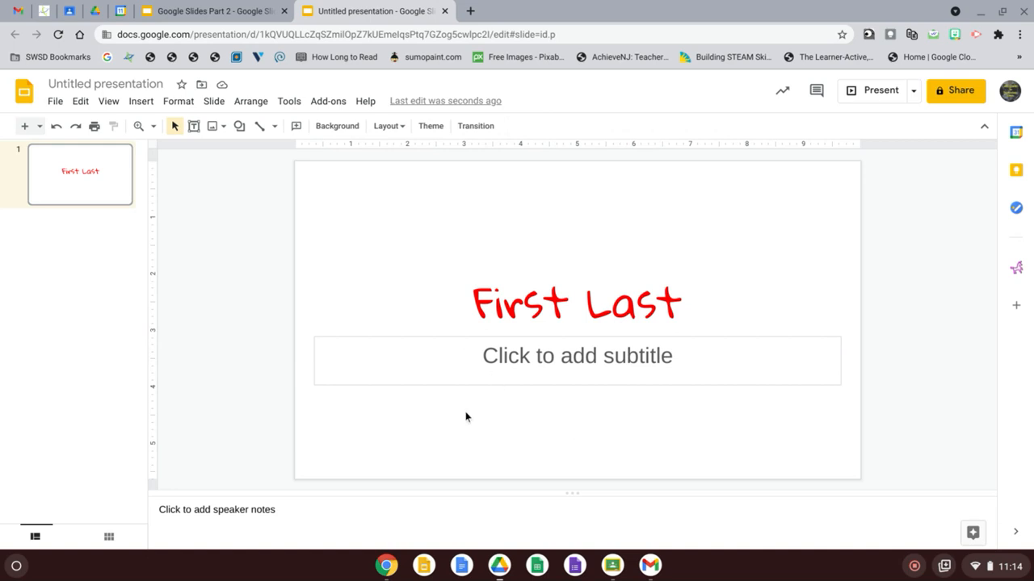
mouse_move(465, 430)
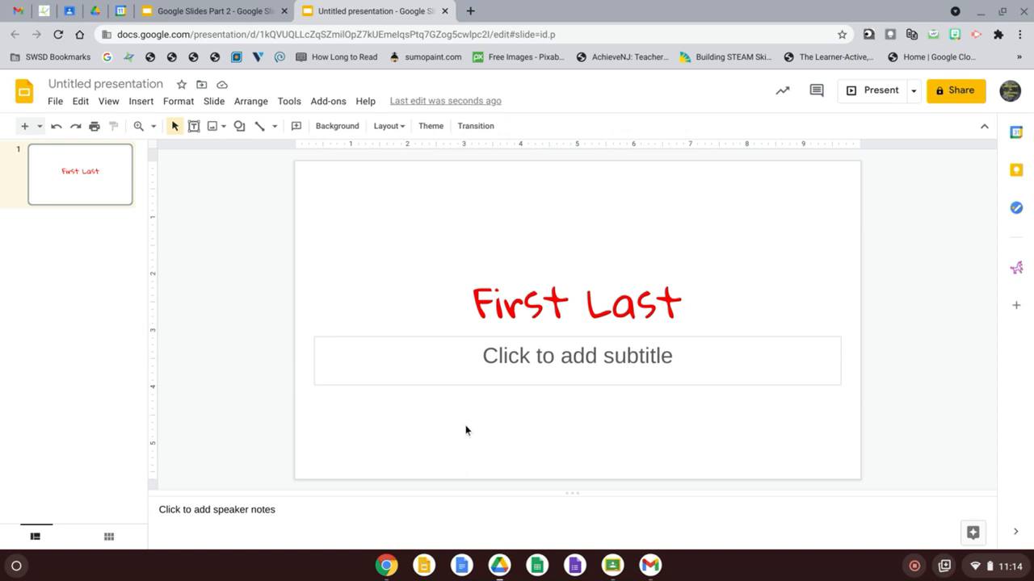
mouse_move(373, 190)
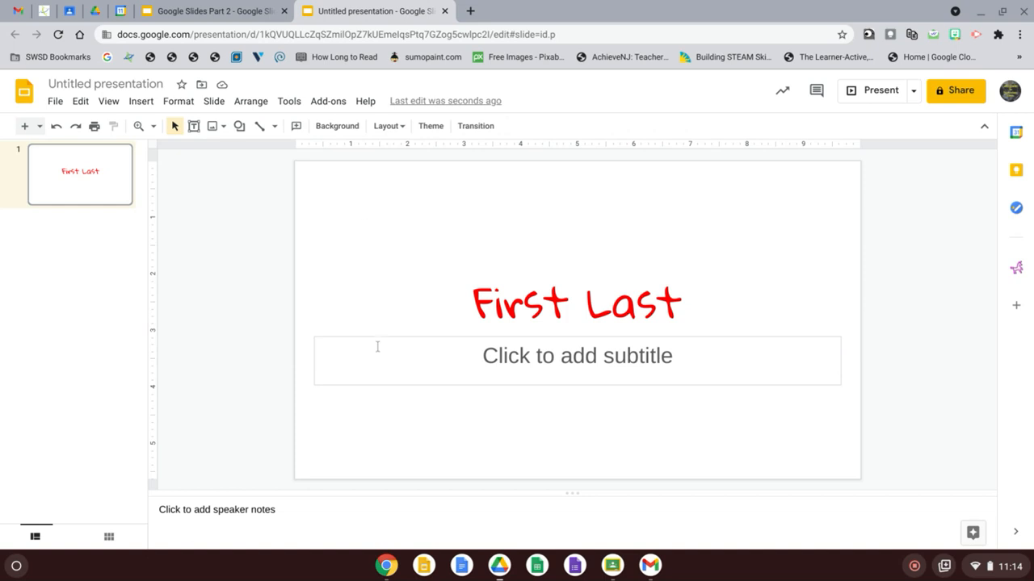
left_click(577, 360)
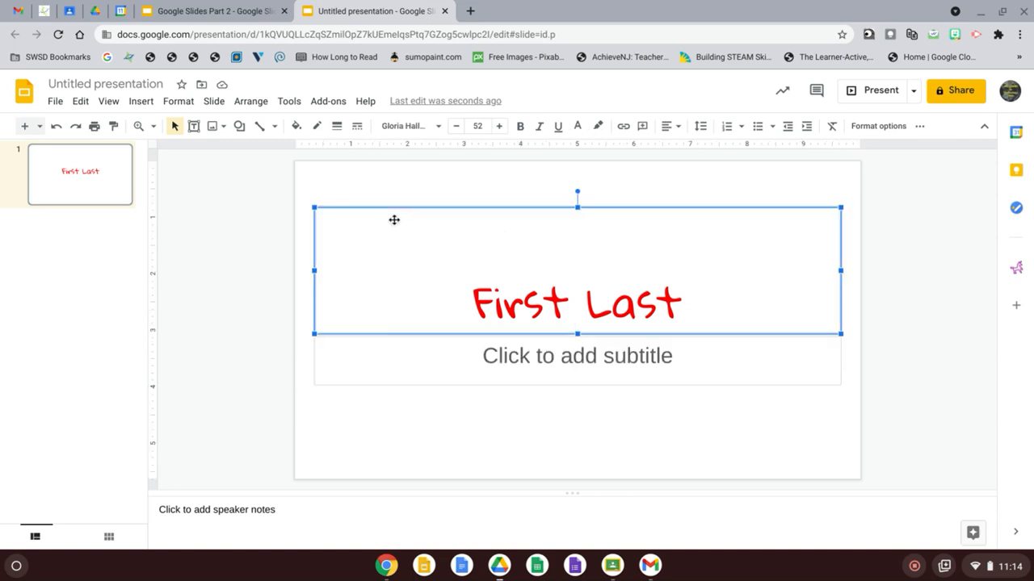
left_click(385, 170)
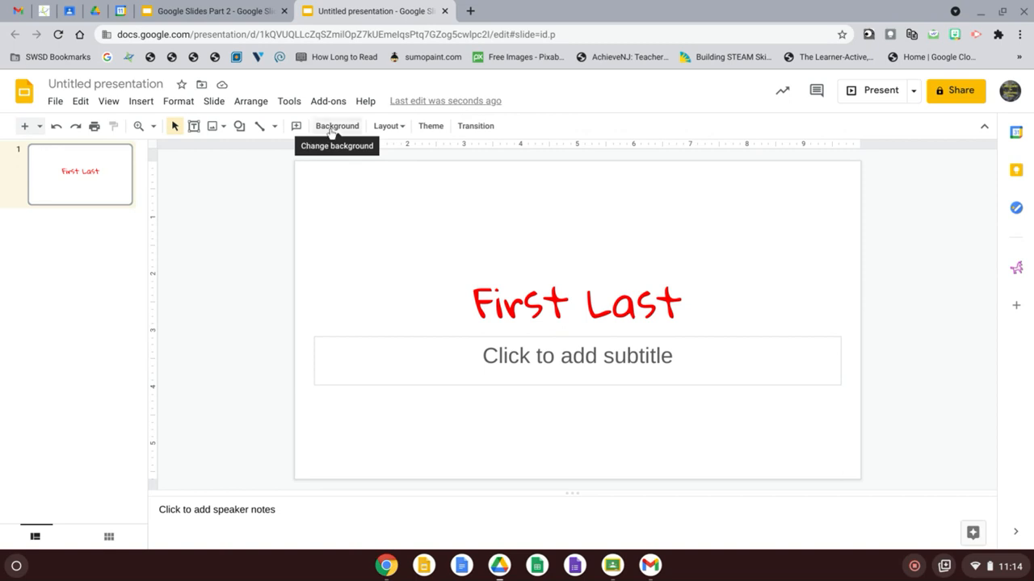
Set the slide background to solid dark orange 1
left_click(337, 125)
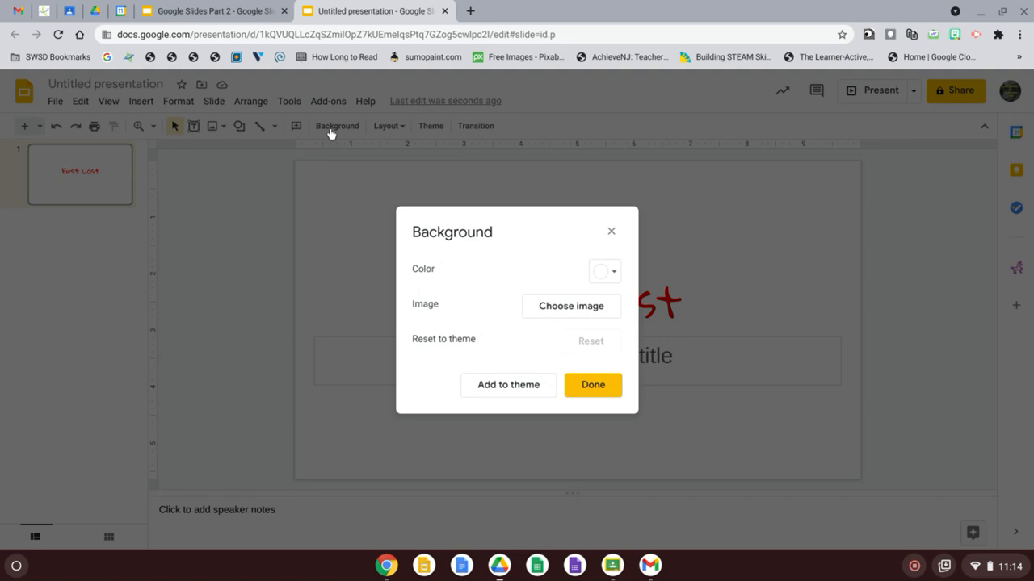
mouse_move(654, 269)
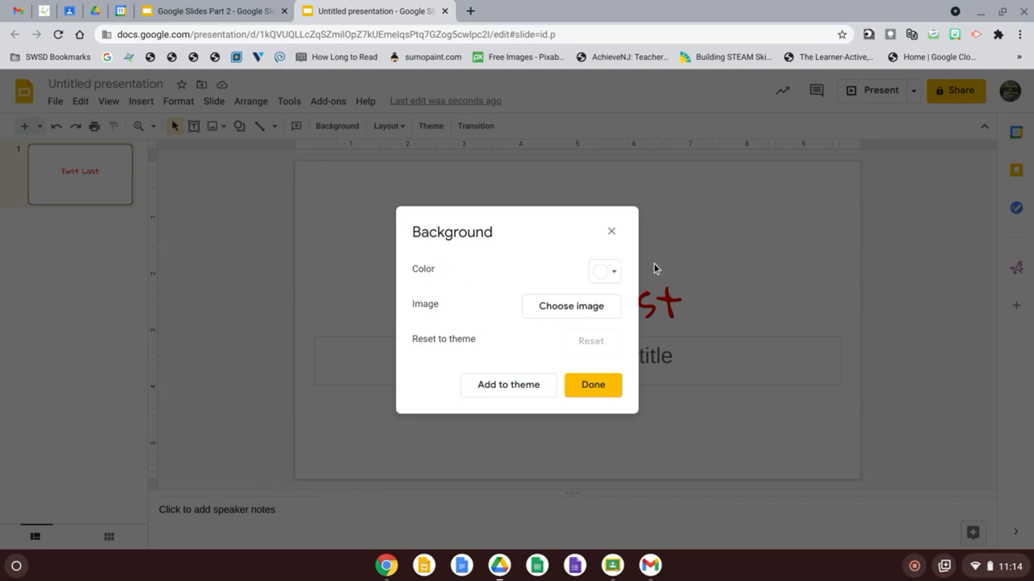
left_click(604, 271)
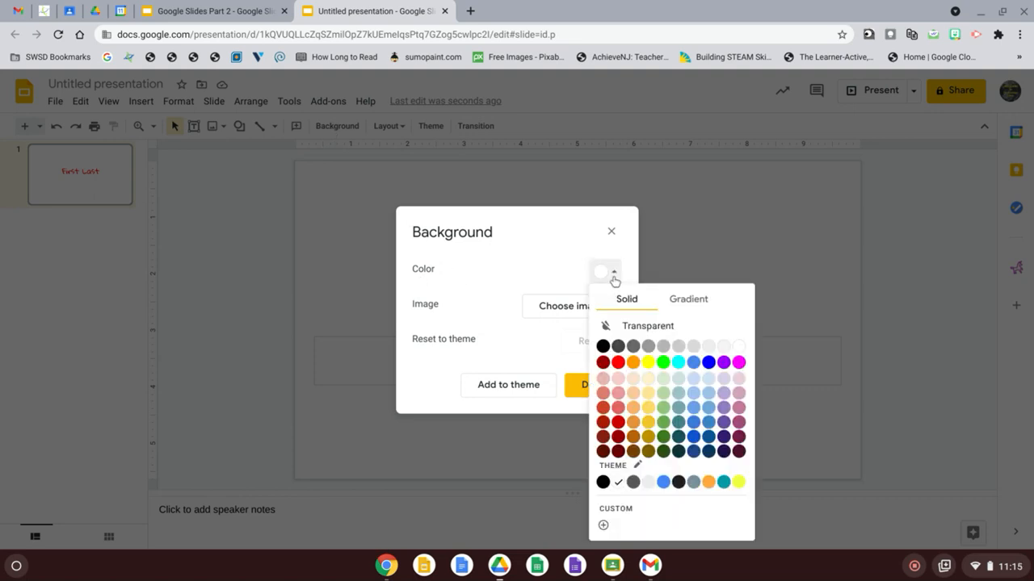
mouse_move(632, 350)
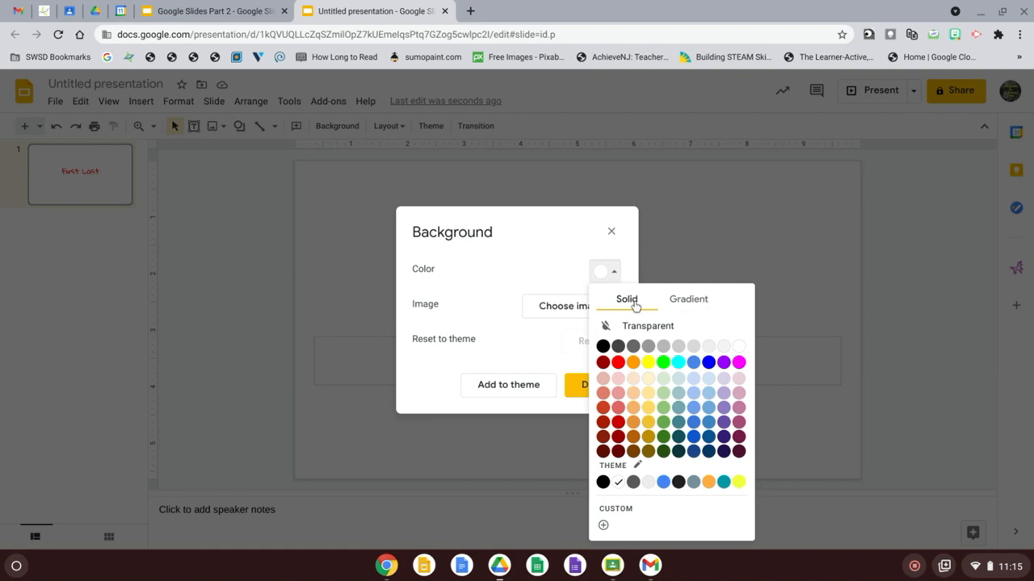
mouse_move(633, 422)
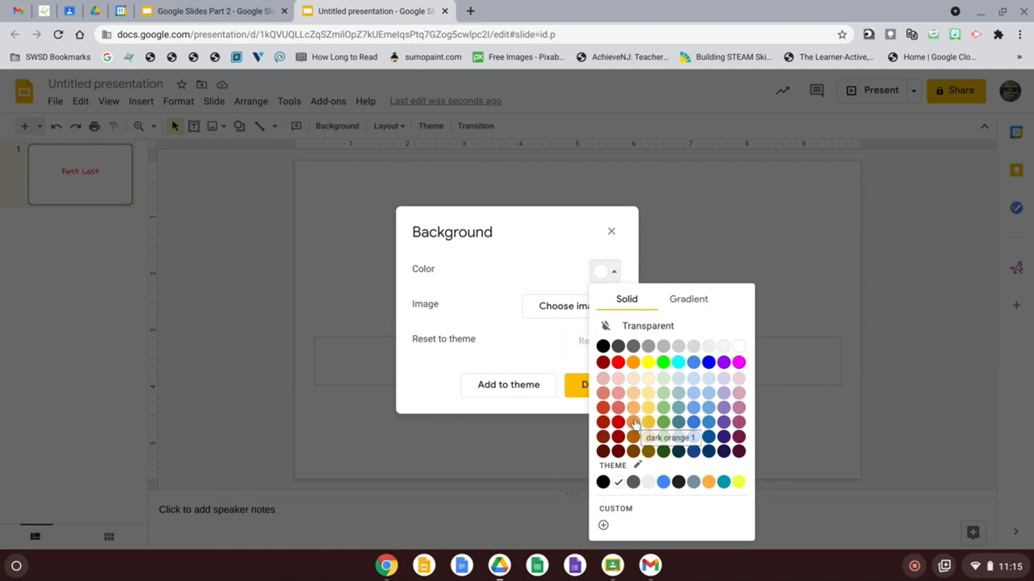
left_click(632, 422)
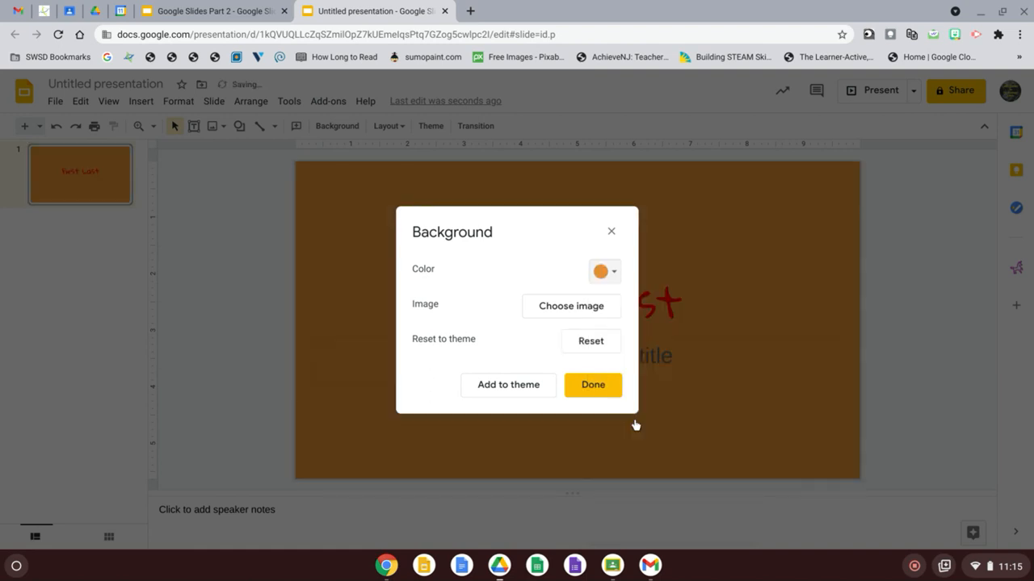
left_click(592, 384)
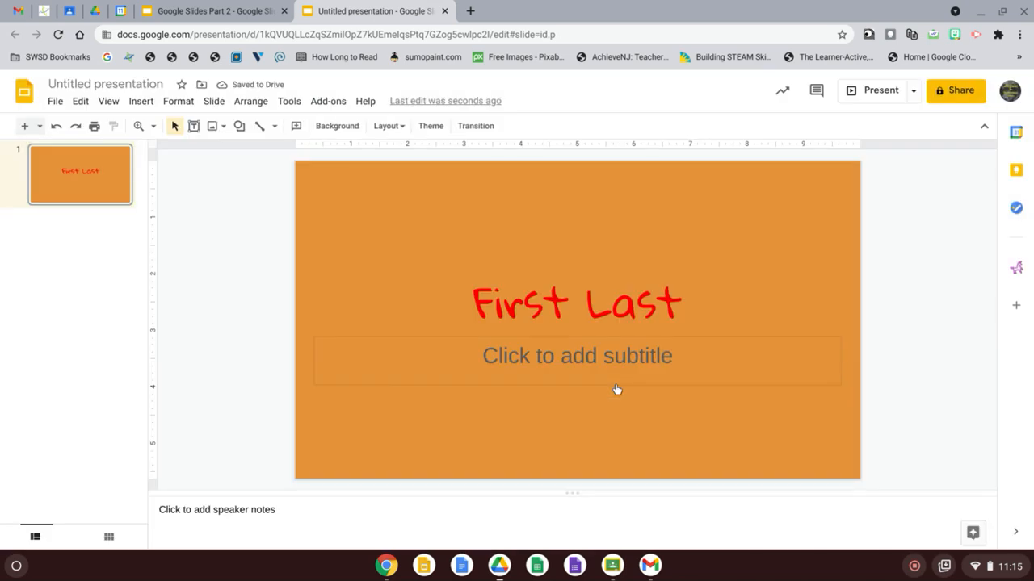
mouse_move(438, 288)
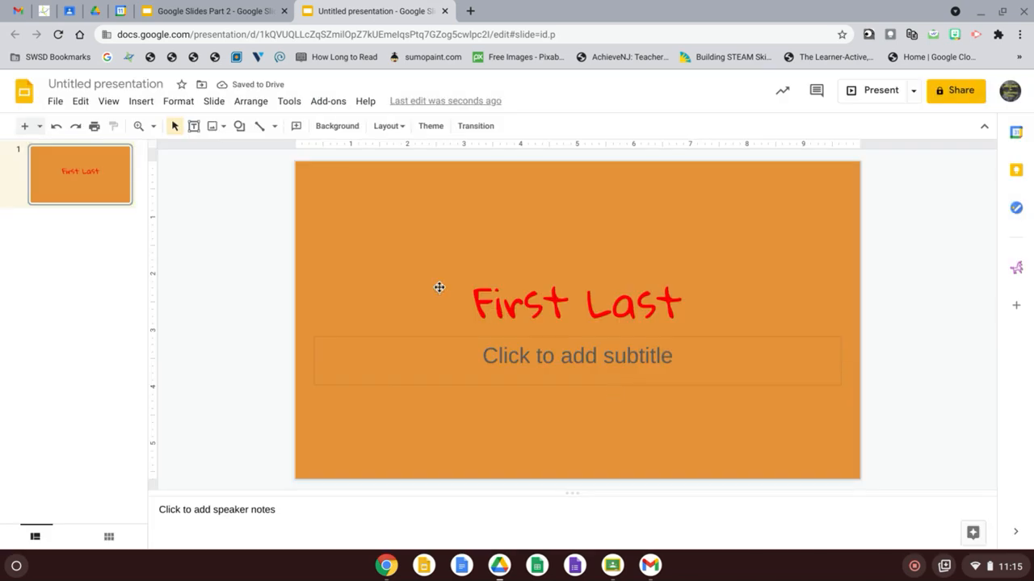
mouse_move(347, 158)
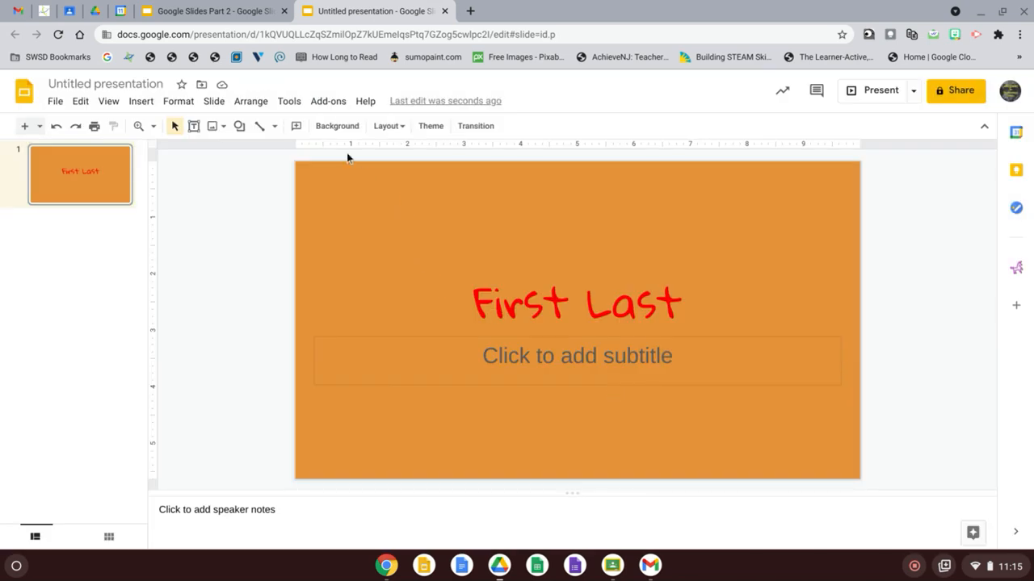
Change the slide background to a gold radial gradient
left_click(337, 125)
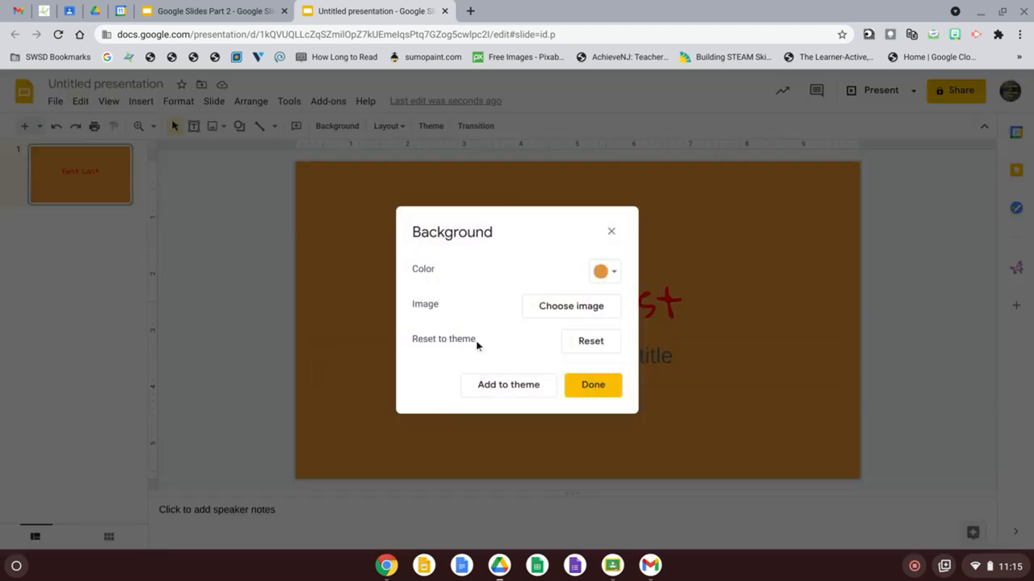
left_click(604, 271)
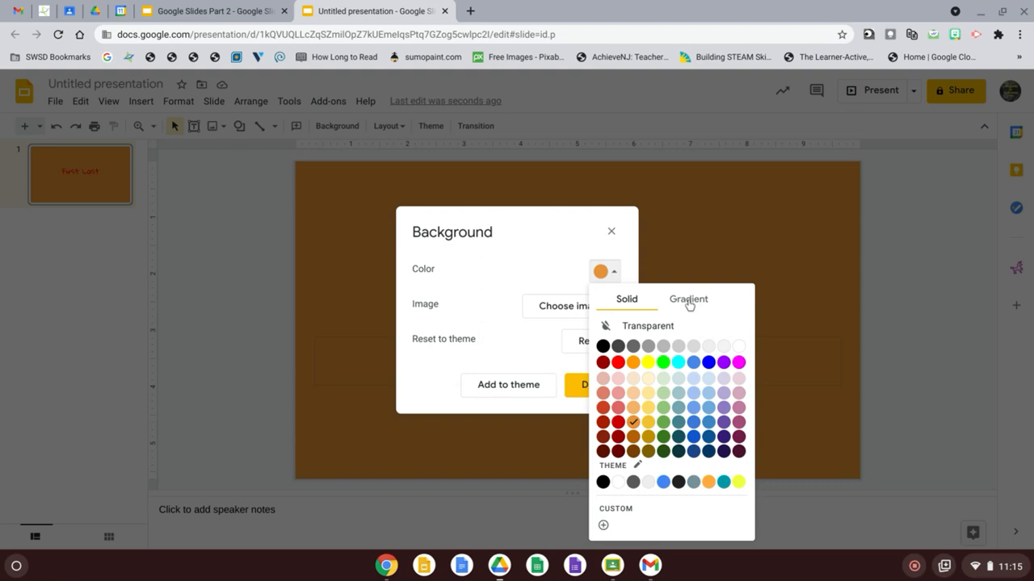
left_click(687, 299)
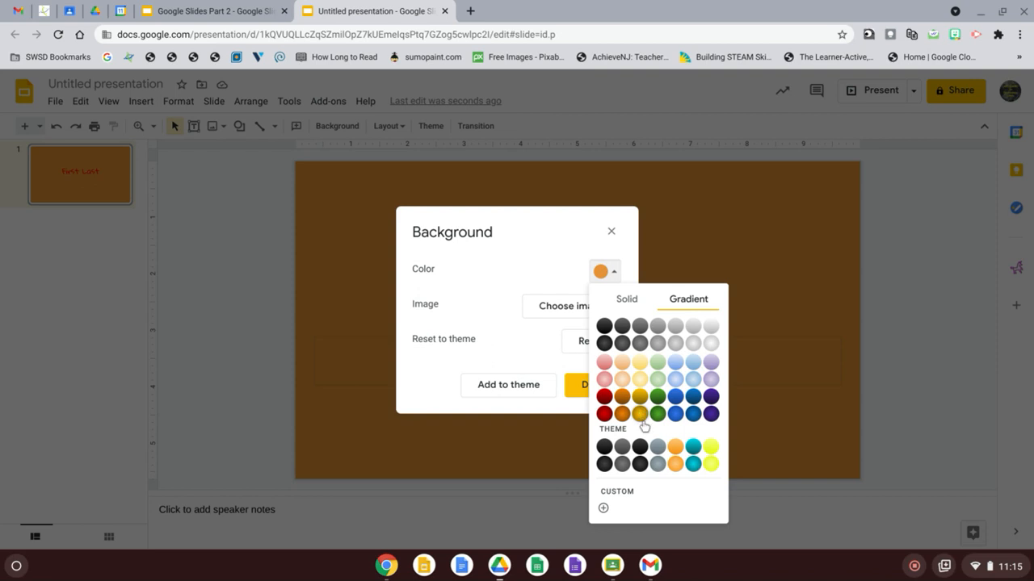
left_click(639, 413)
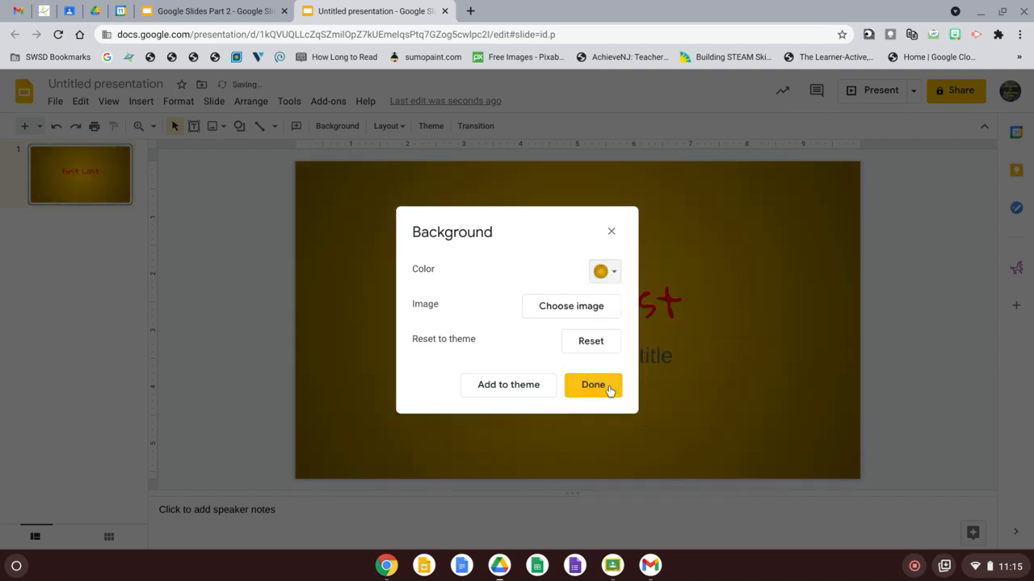
left_click(592, 385)
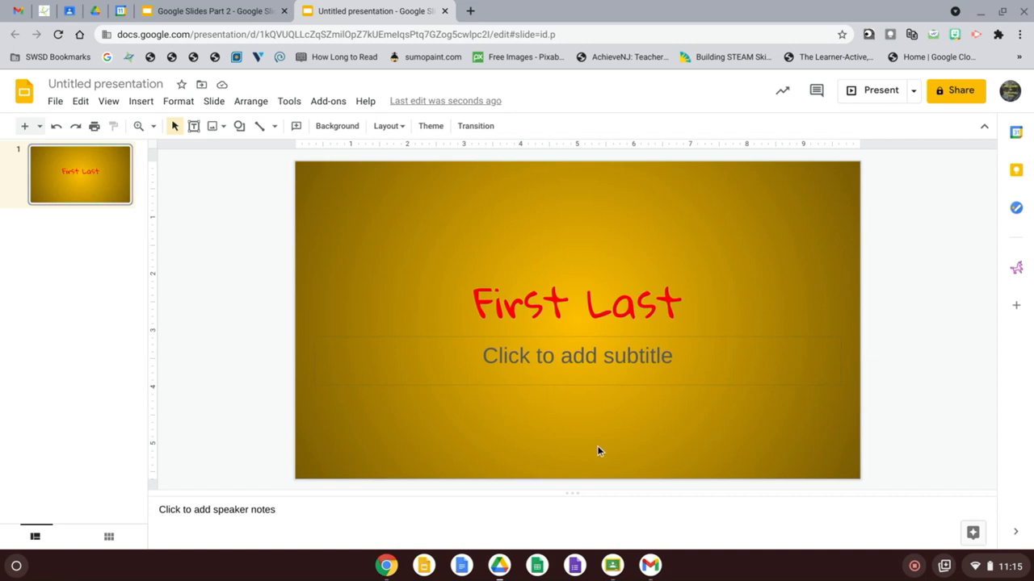
mouse_move(521, 410)
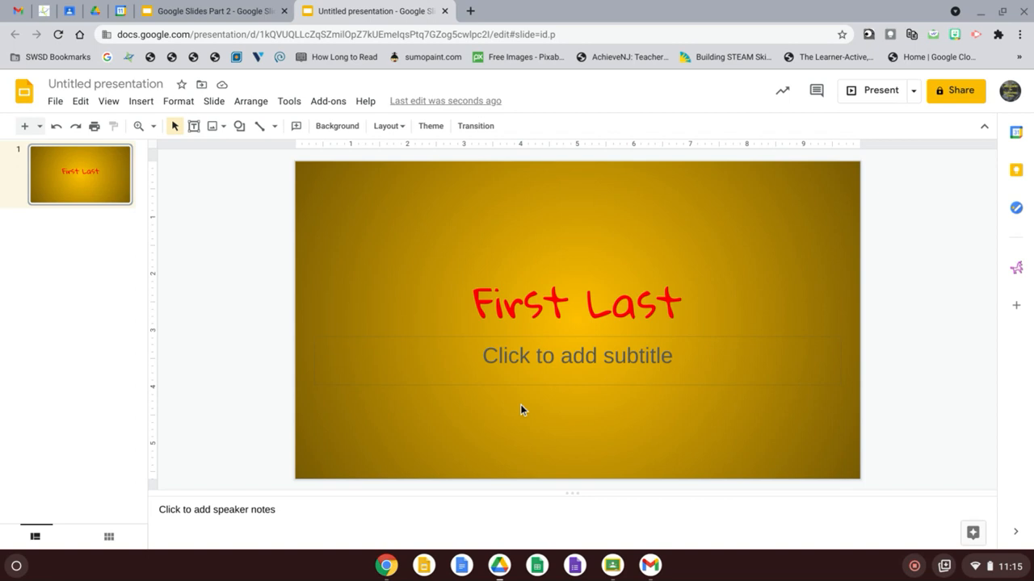
mouse_move(305, 254)
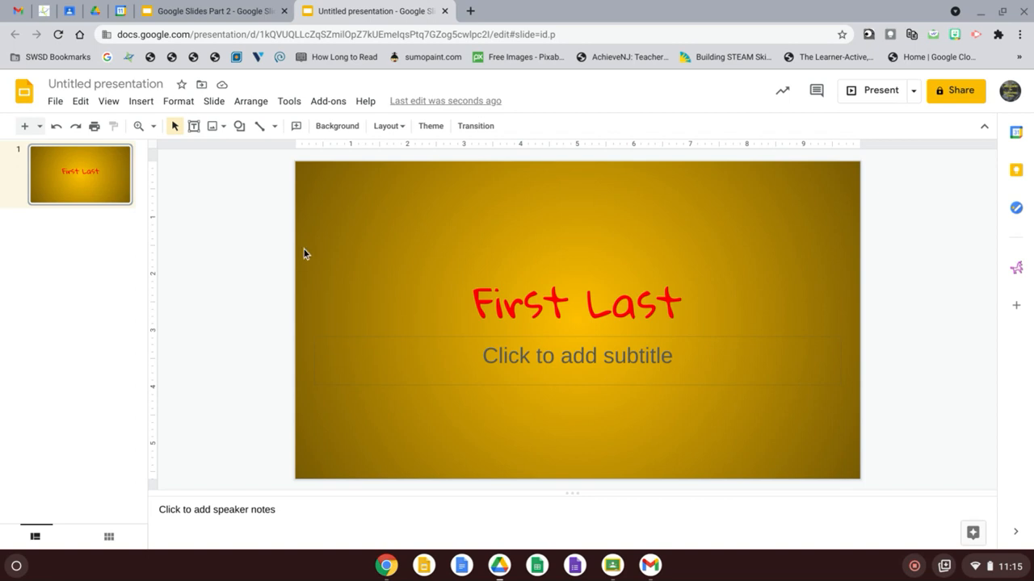
mouse_move(247, 186)
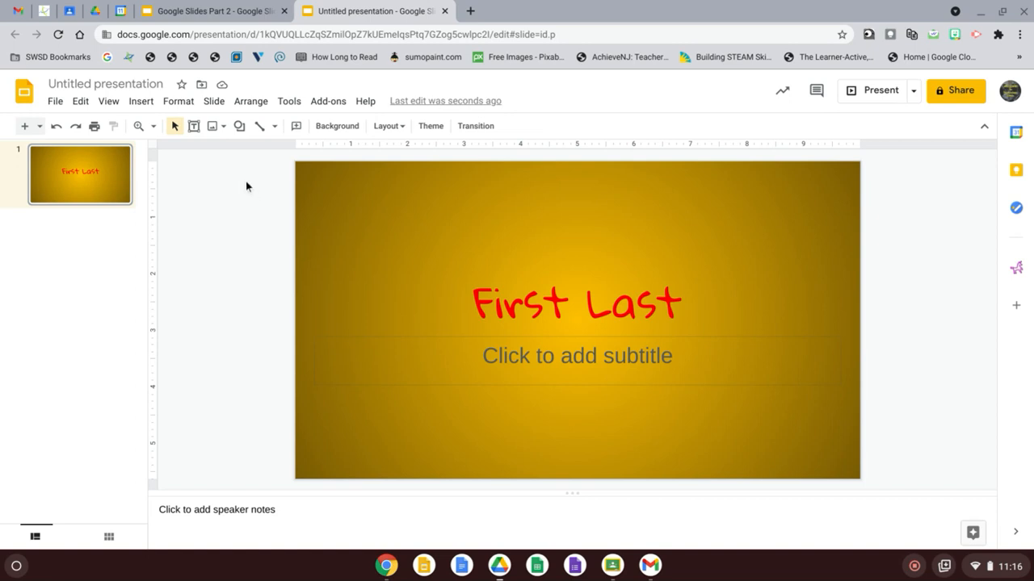
mouse_move(213, 126)
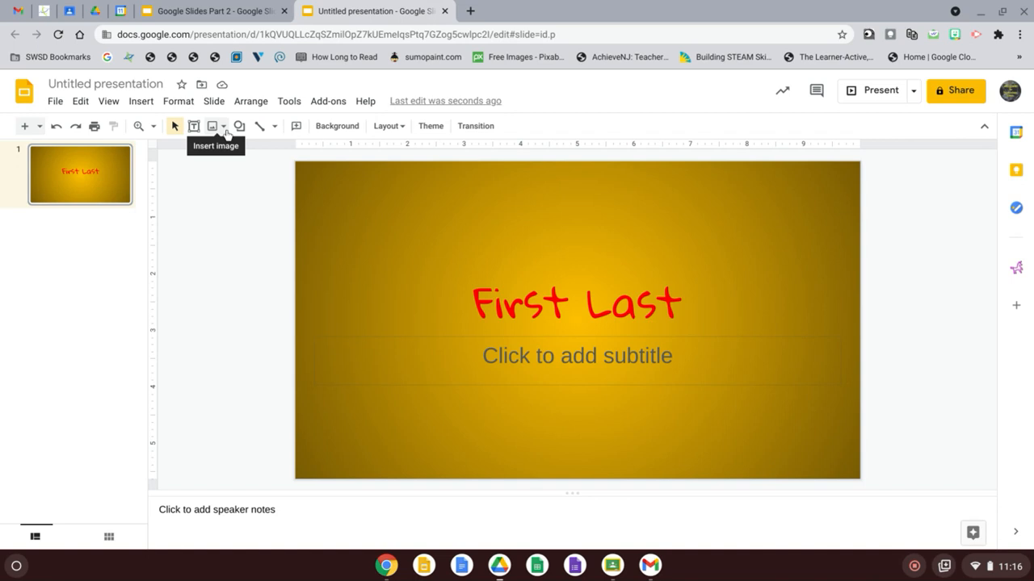
mouse_move(225, 134)
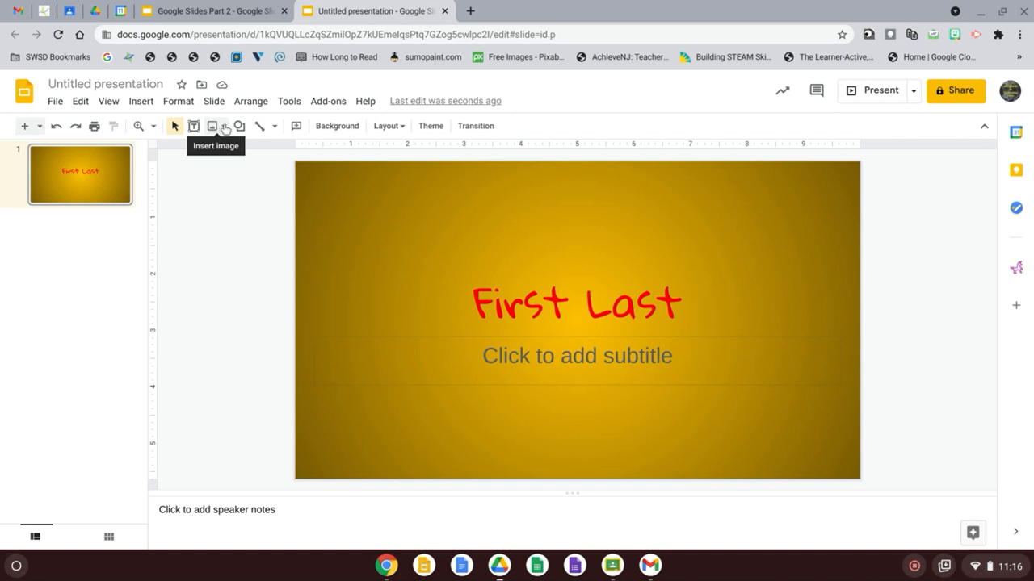
Open the Search the web image panel from Insert image
left_click(212, 126)
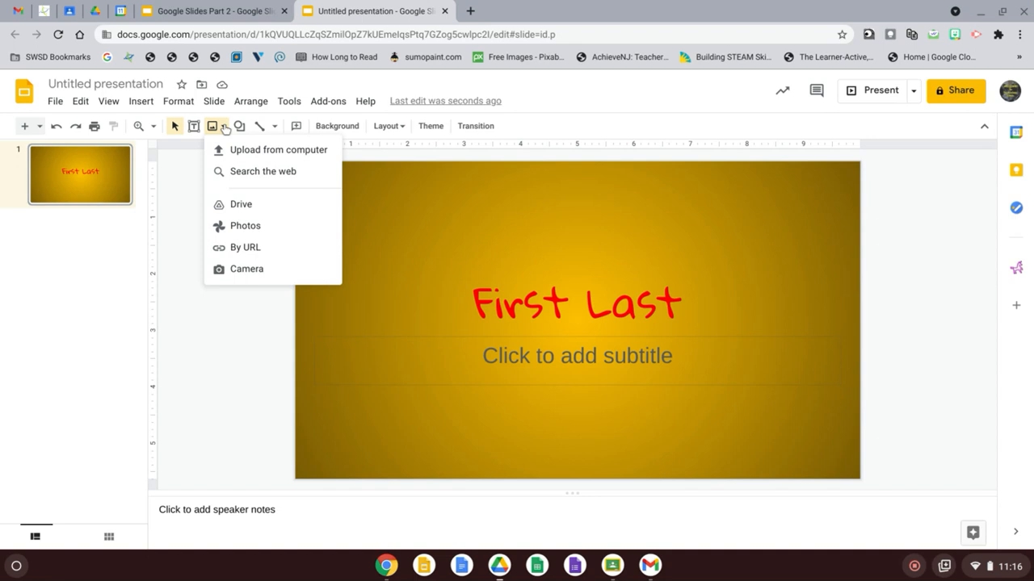
mouse_move(263, 171)
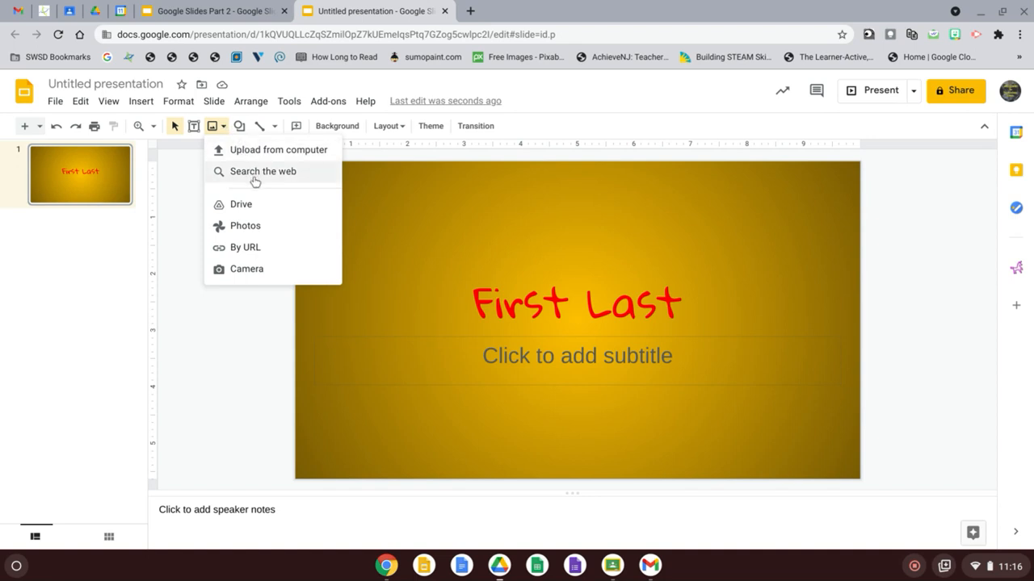
left_click(262, 172)
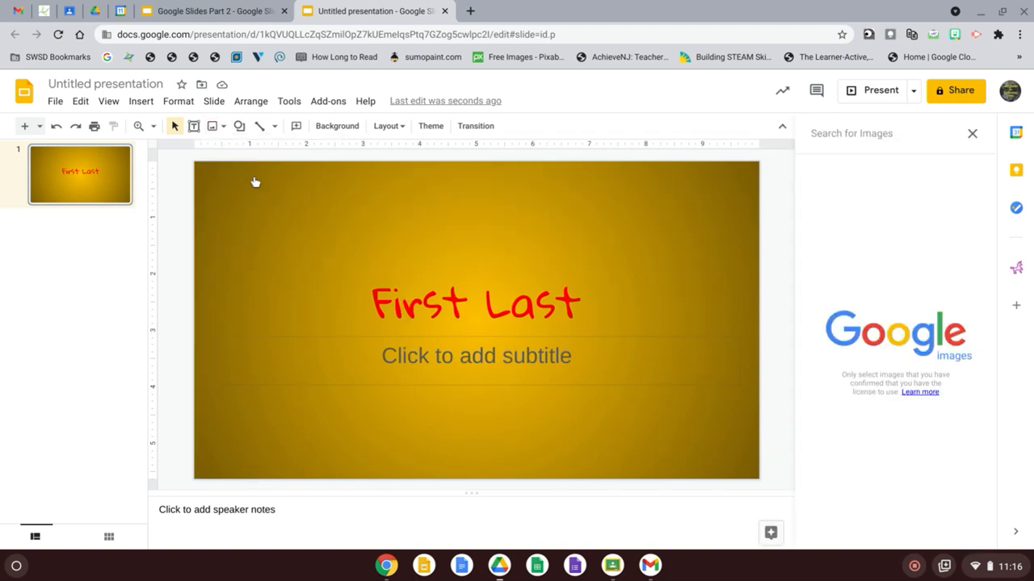
mouse_move(845, 269)
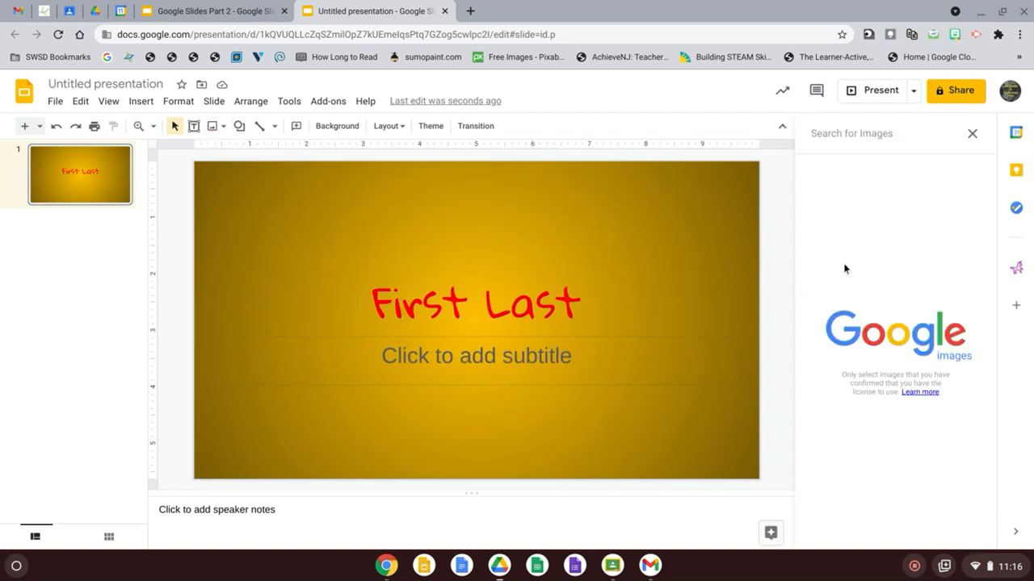
mouse_move(897, 265)
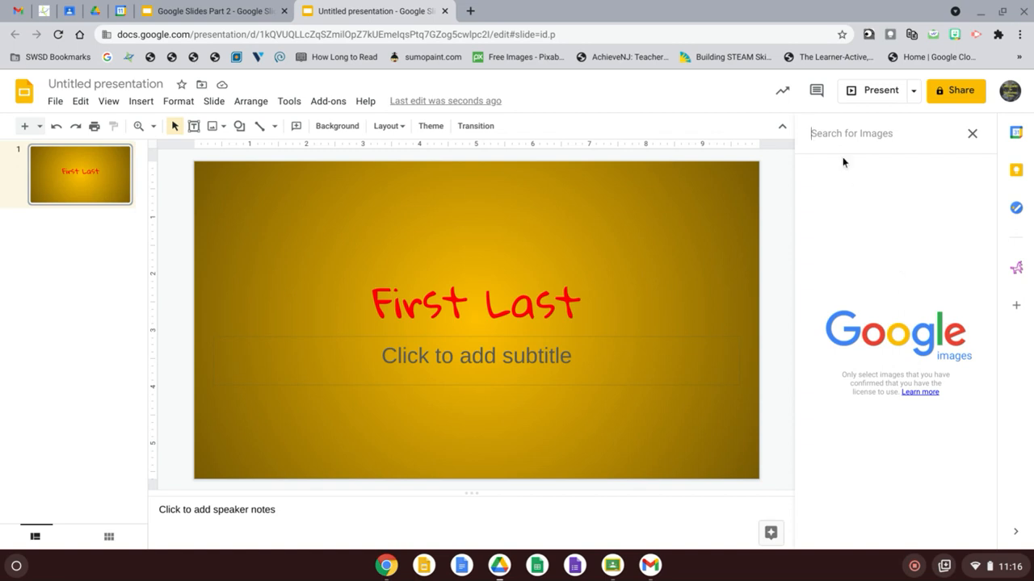
mouse_move(810, 214)
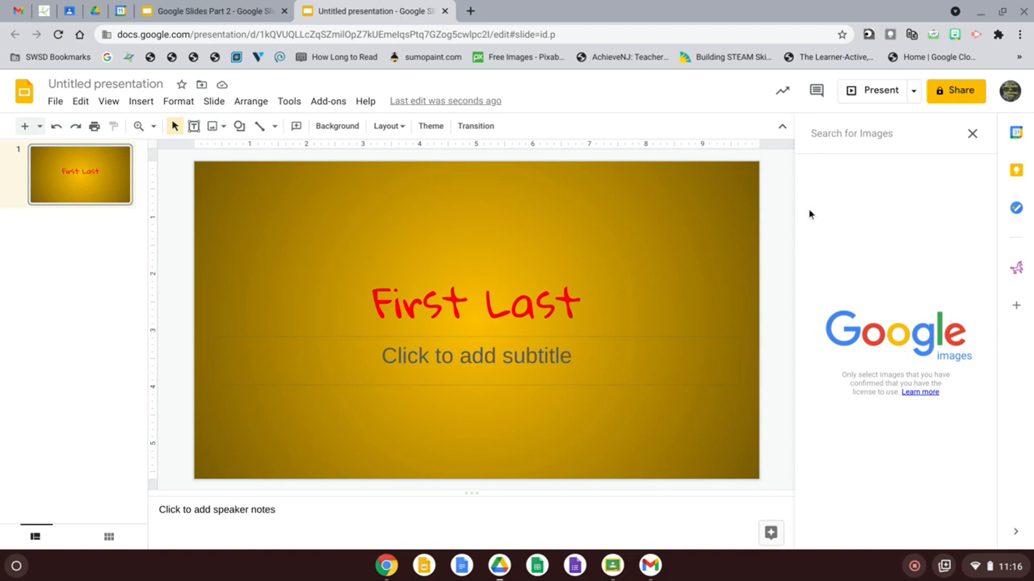
Search images for 'knitting' and select the teal yarn photo with a wooden needle
type("knitting")
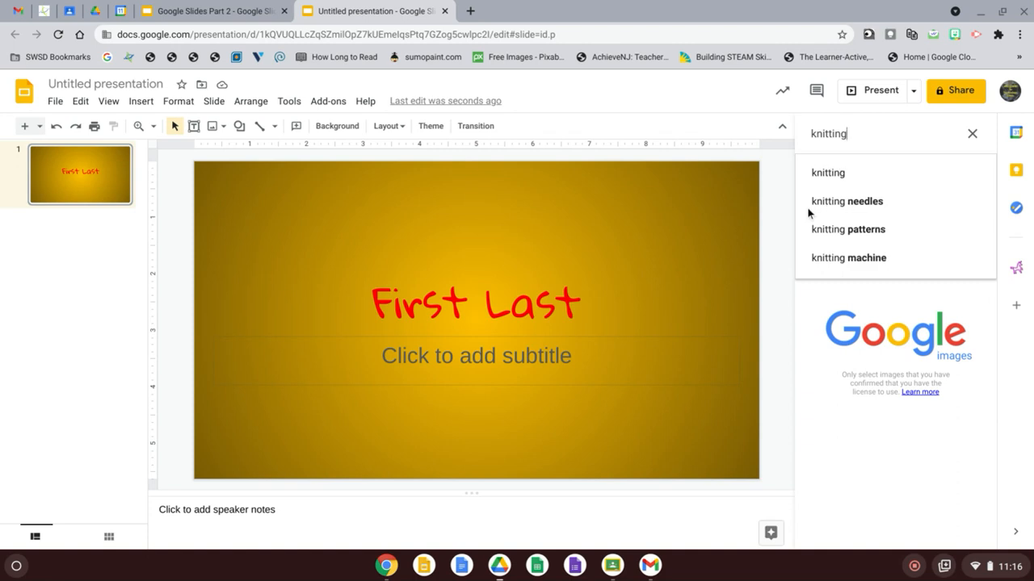
key("Enter")
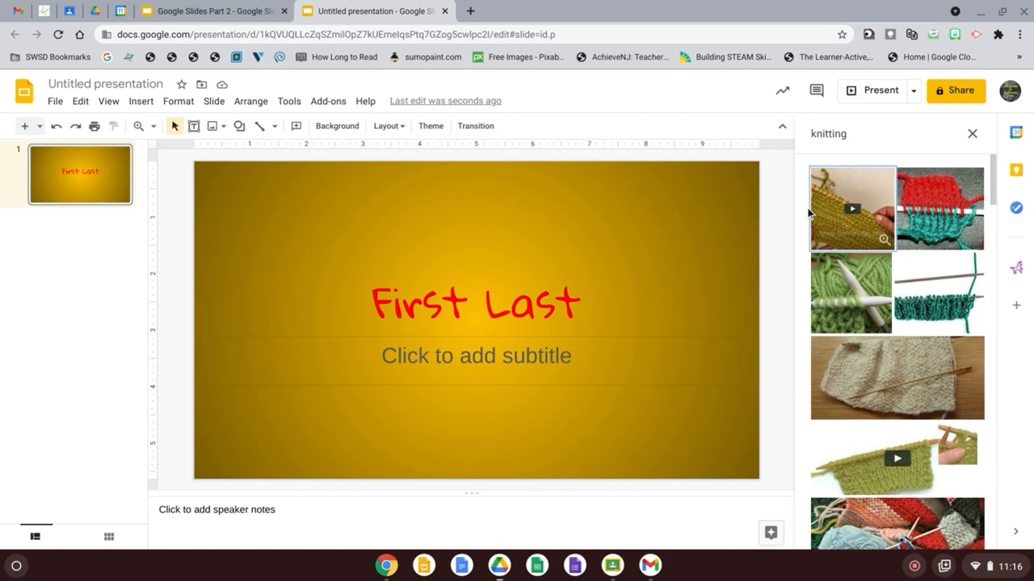
scroll("down", 3)
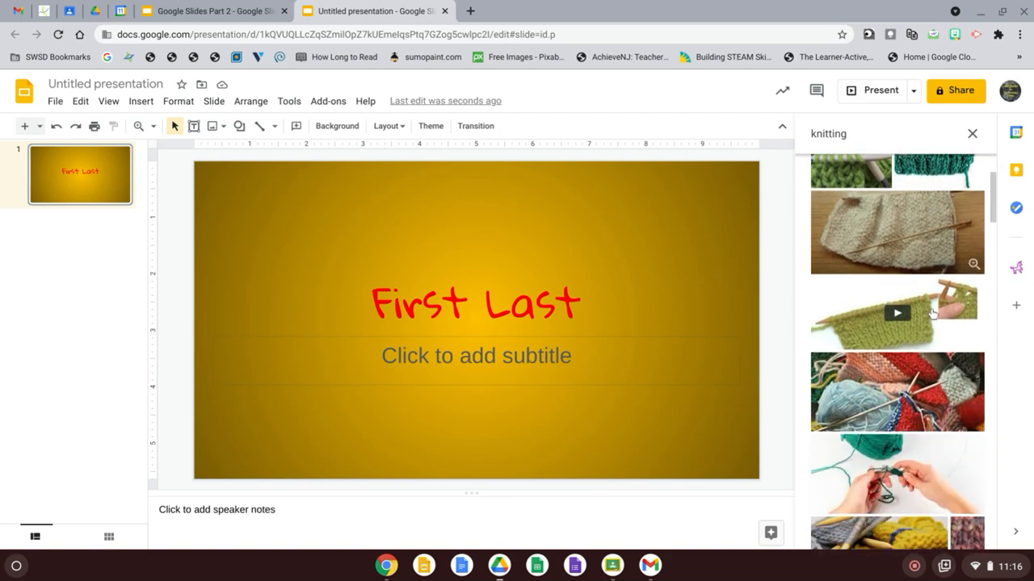
scroll("down", 3)
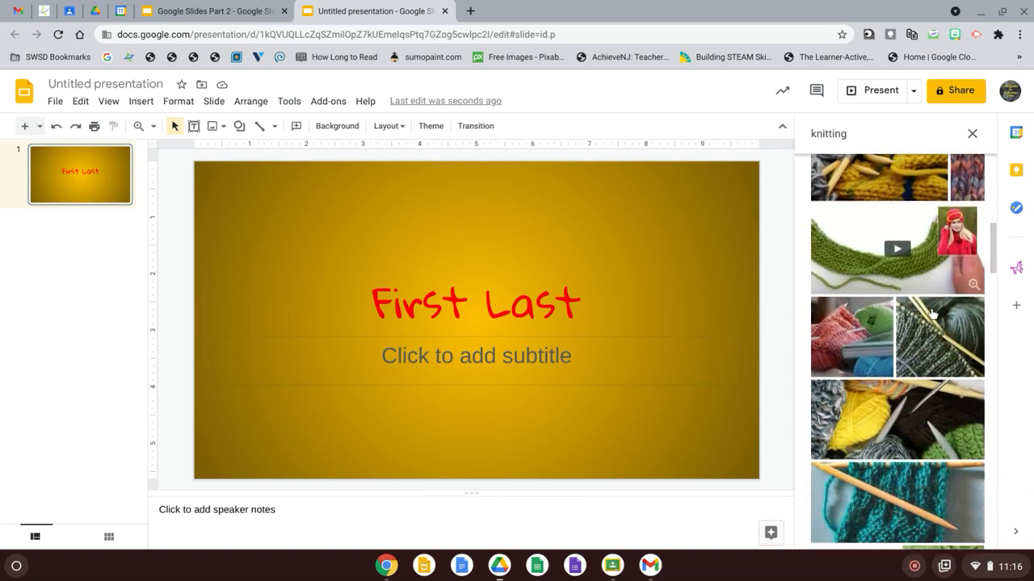
scroll("down", 3)
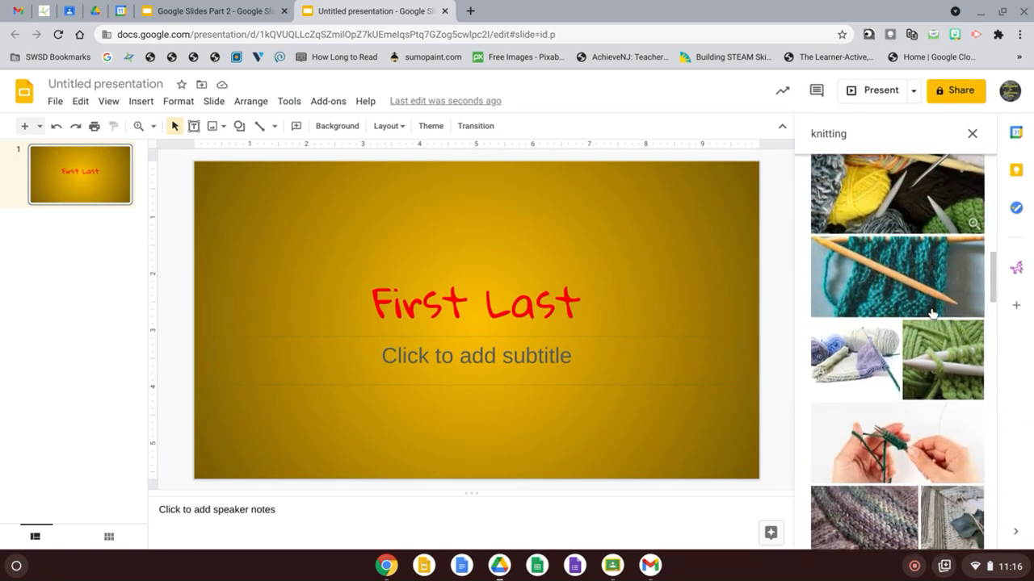
scroll("down", 3)
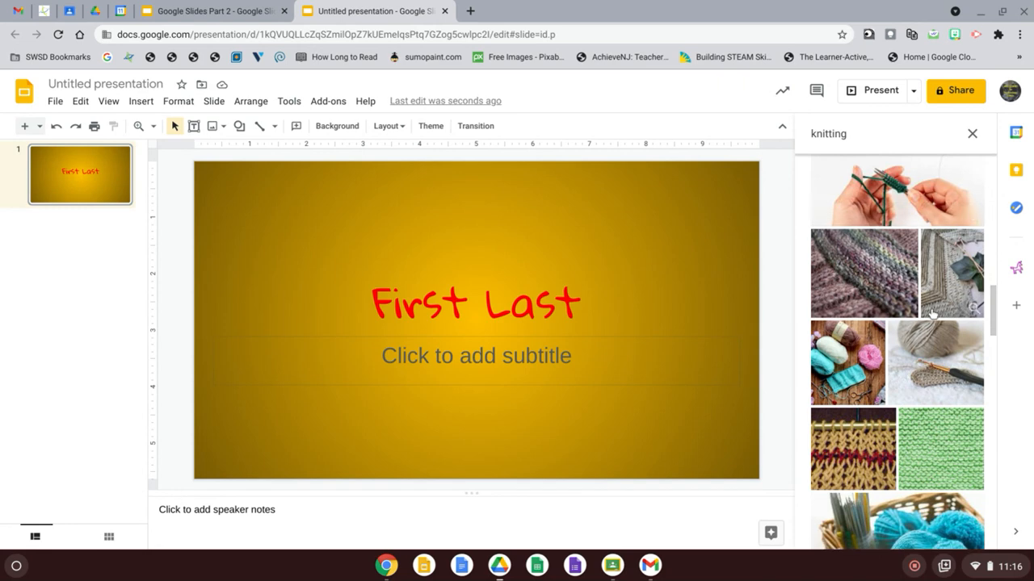
scroll("down", 3)
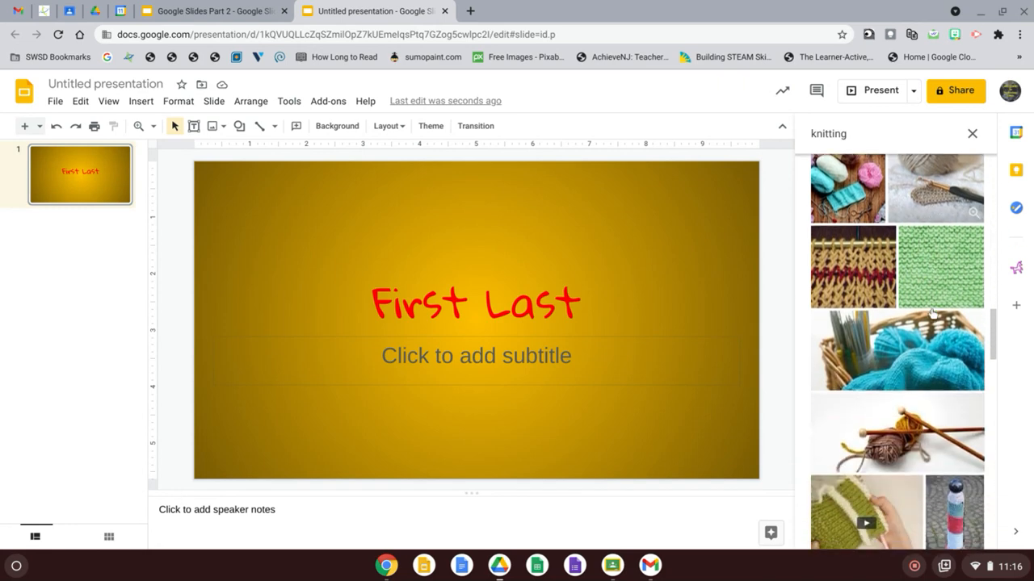
scroll("down", 3)
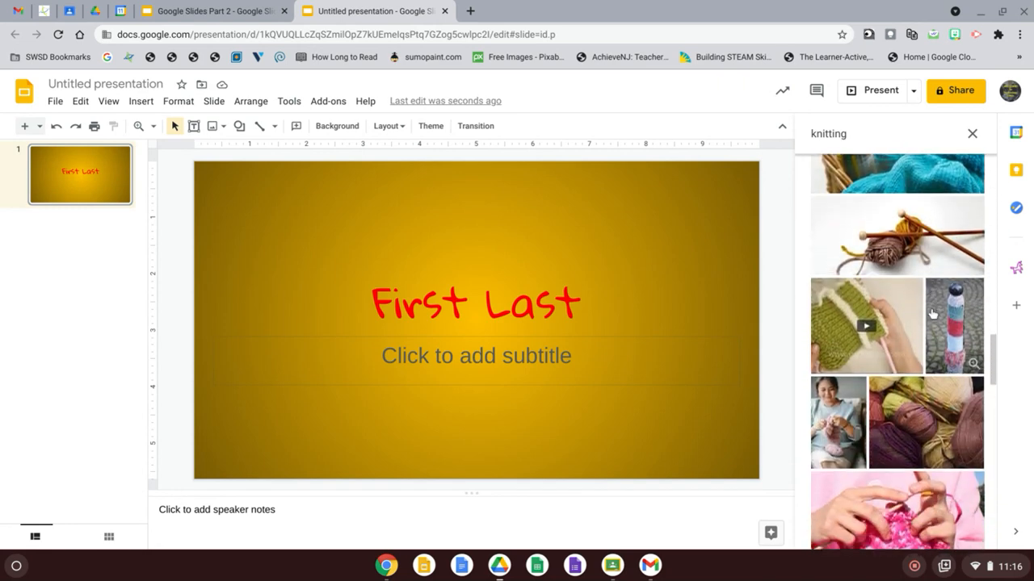
scroll("down", 3)
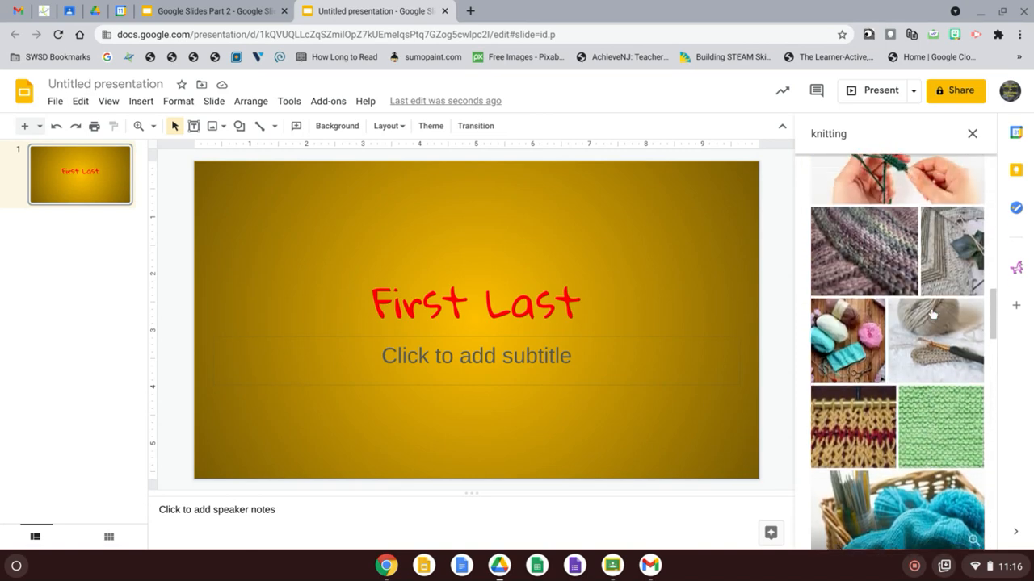
scroll("down", 3)
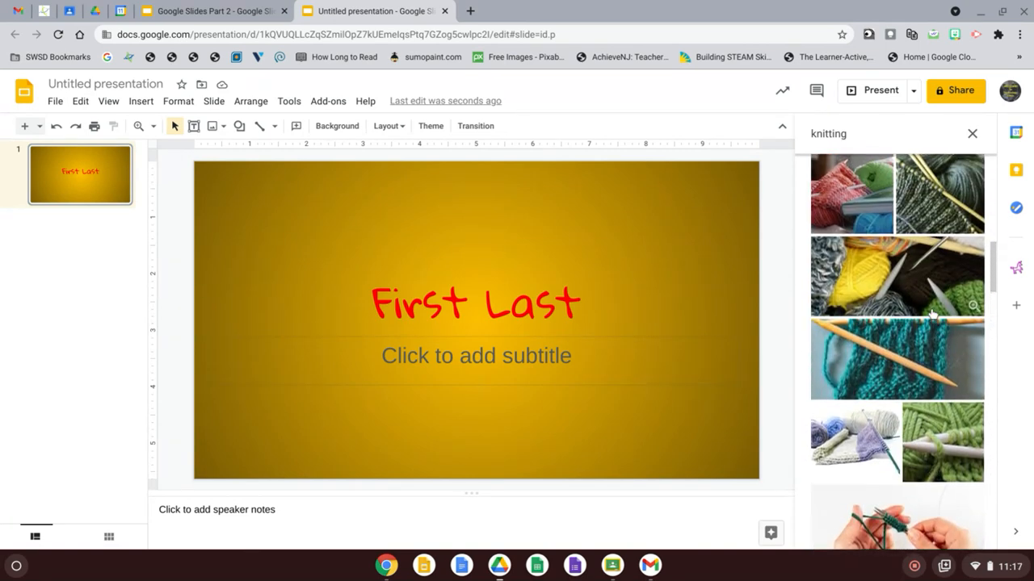
left_click(897, 358)
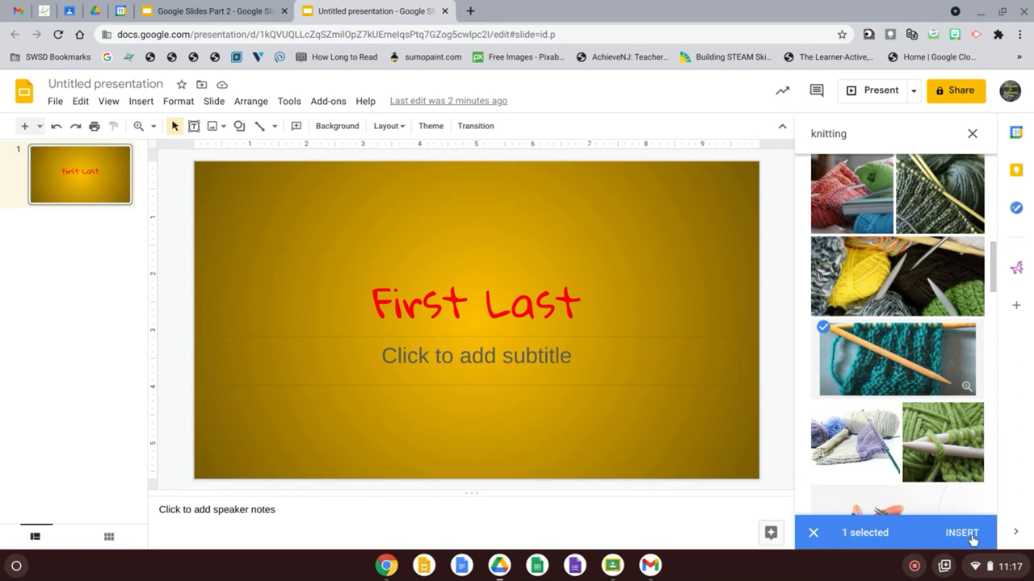
Insert the selected teal knitting photo onto the title slide
left_click(961, 532)
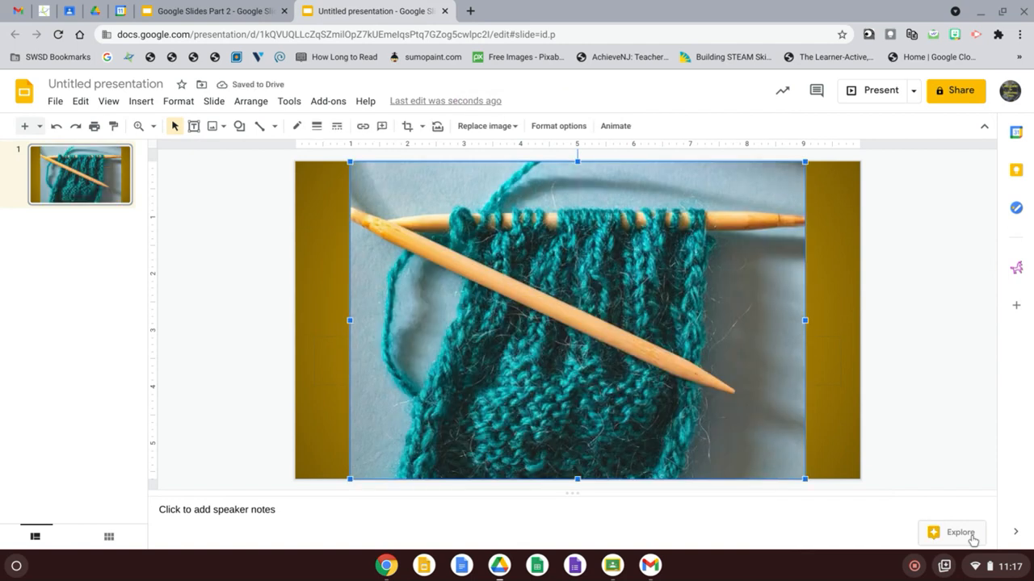
mouse_move(967, 541)
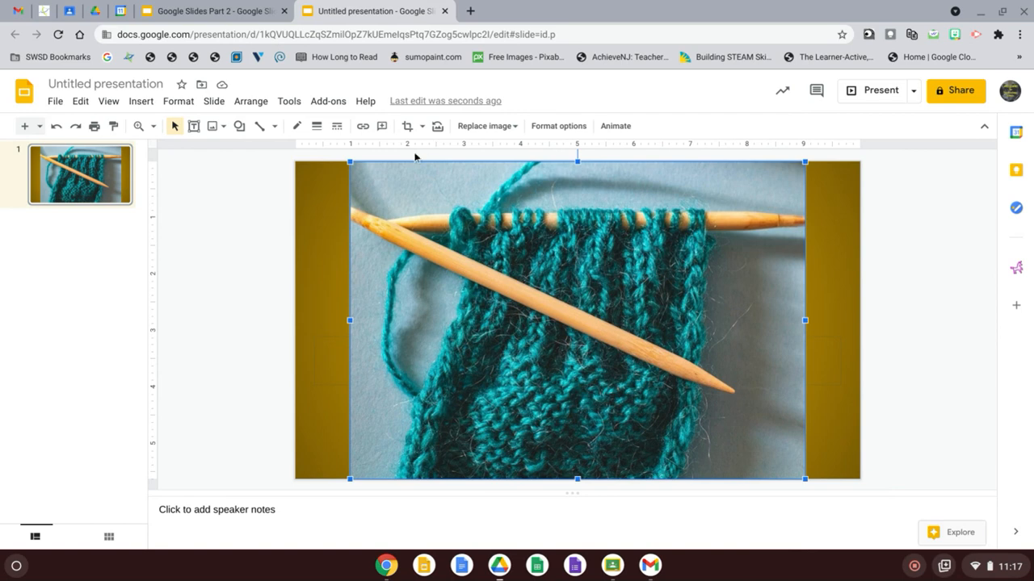
mouse_move(351, 166)
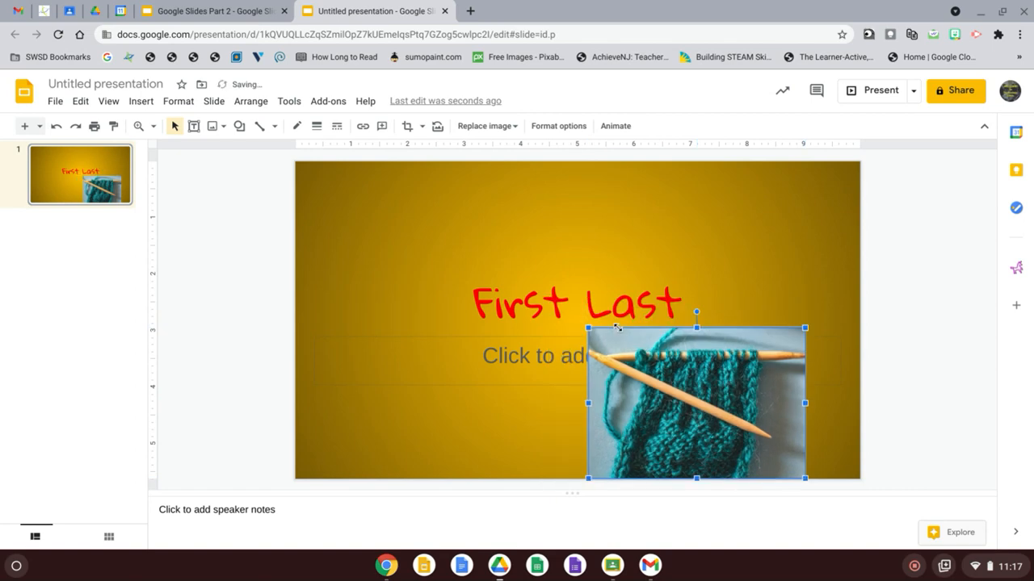
Drag the red 'First Last' title box up near the top, above the knitting photo
left_click(440, 432)
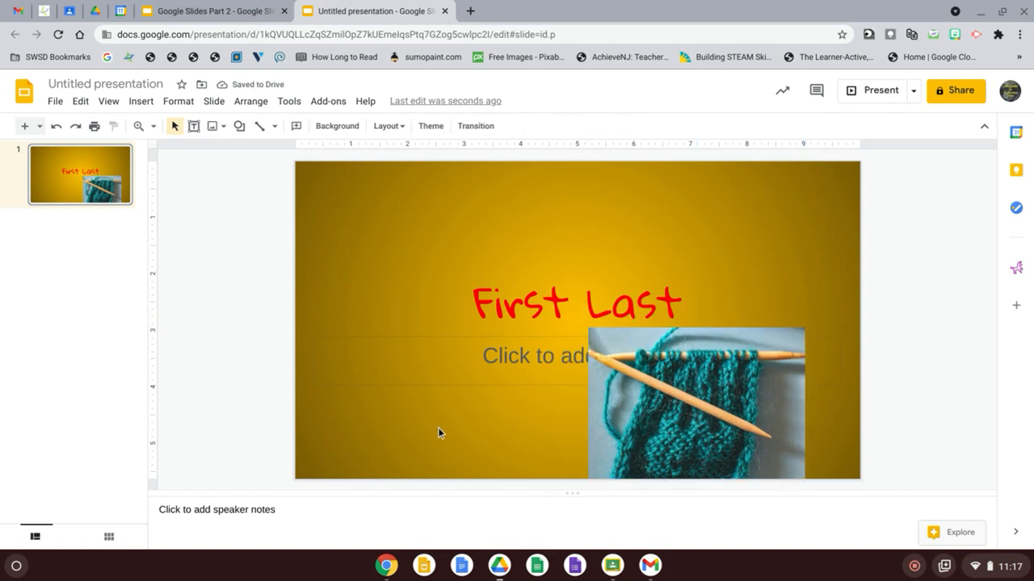
left_click(576, 302)
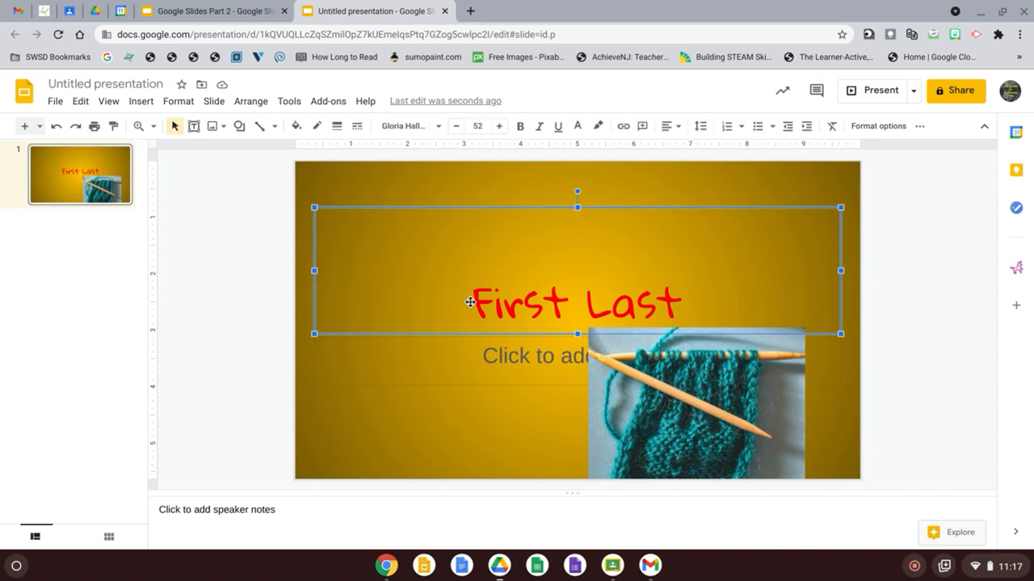
mouse_move(449, 299)
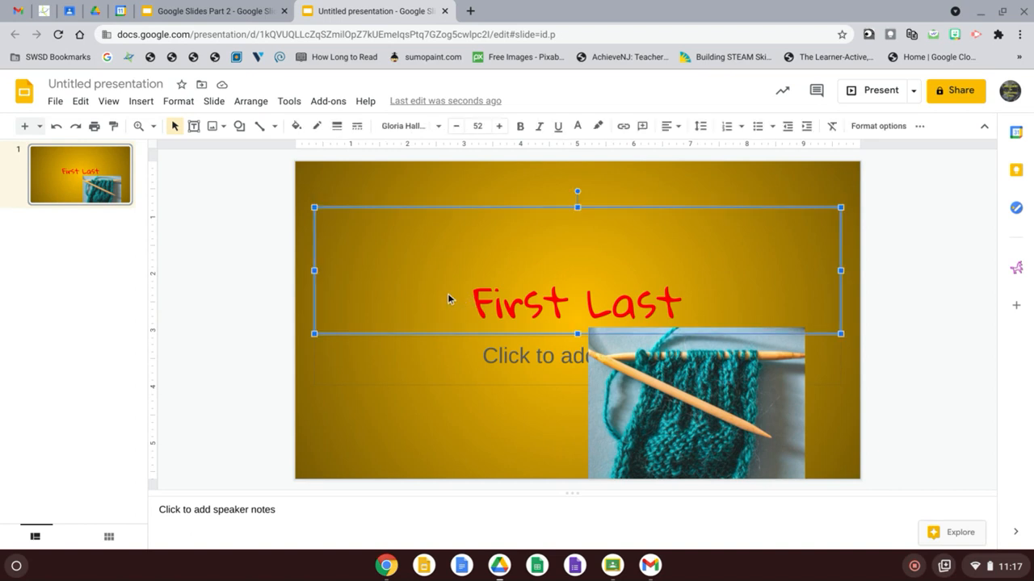
mouse_move(575, 334)
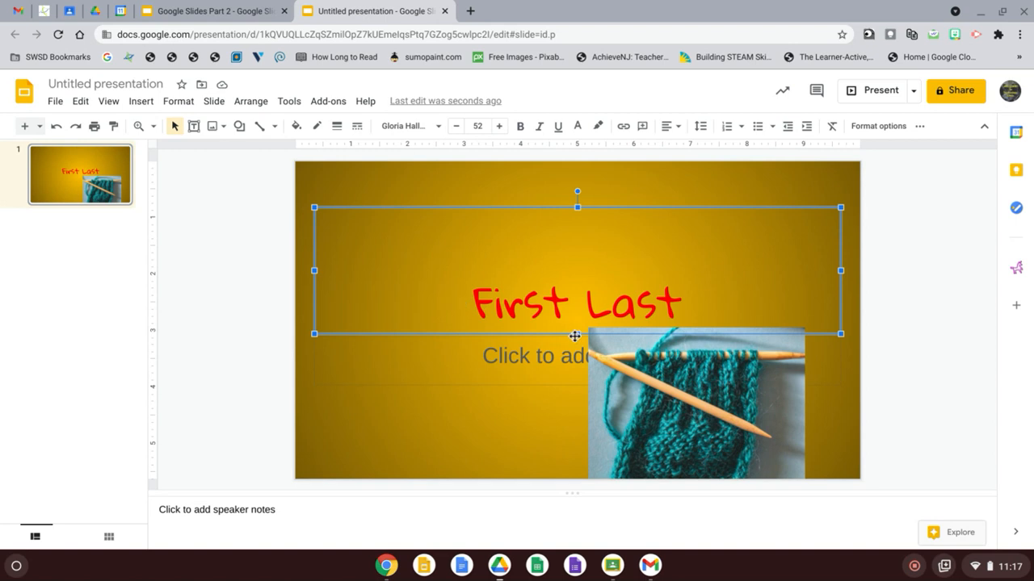
left_click_drag(577, 335, 577, 280)
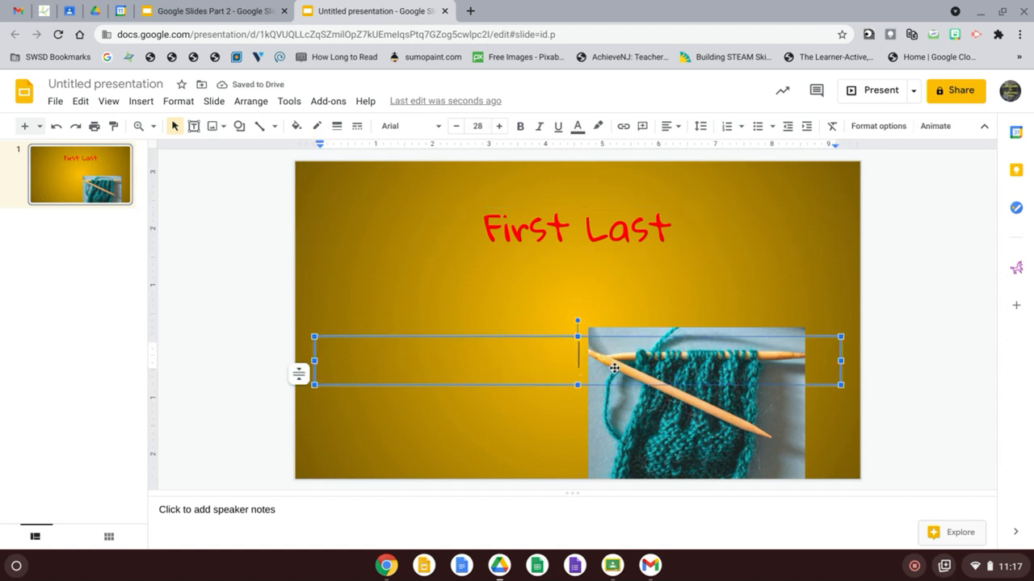
left_click(694, 404)
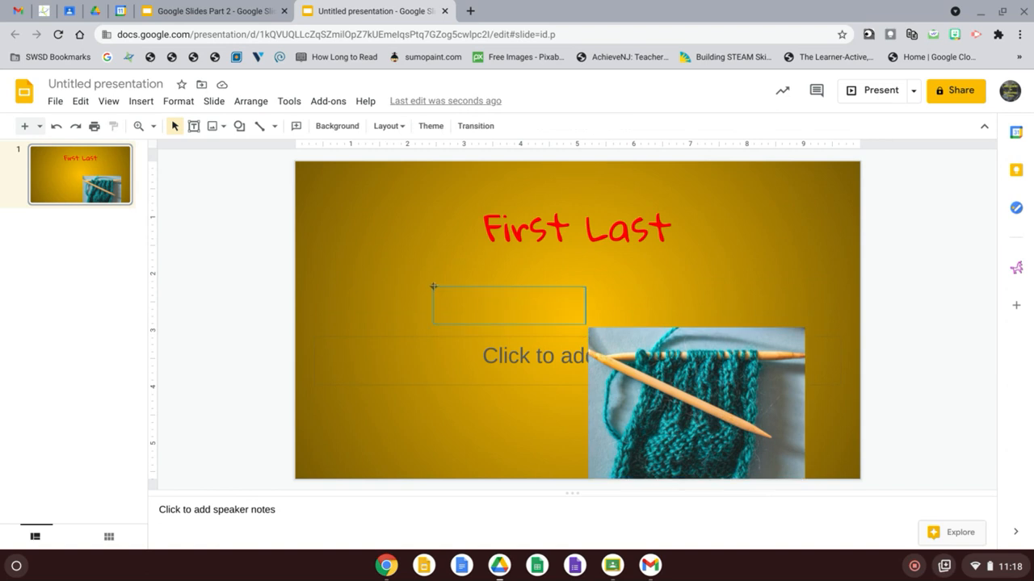
left_click(694, 403)
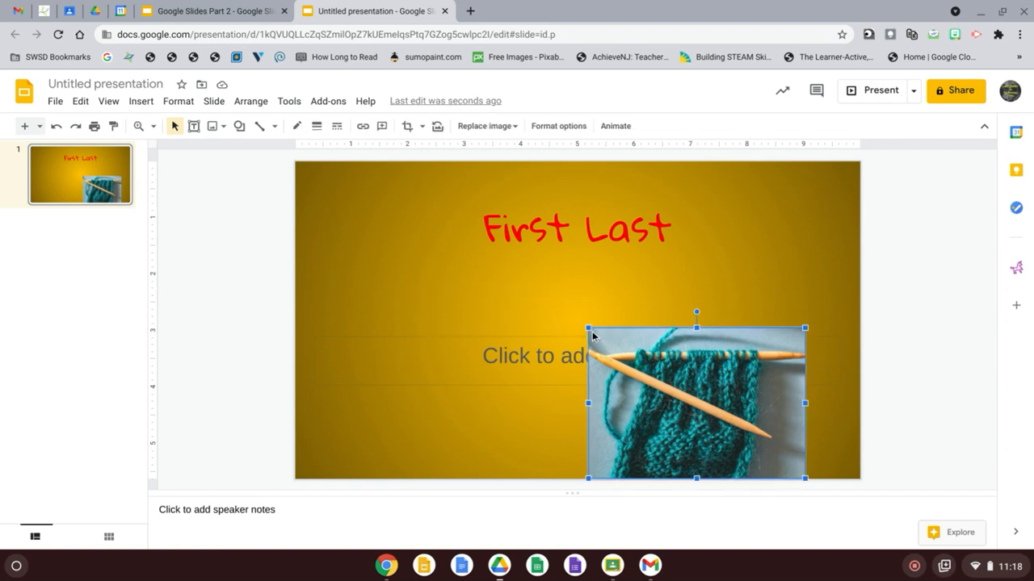